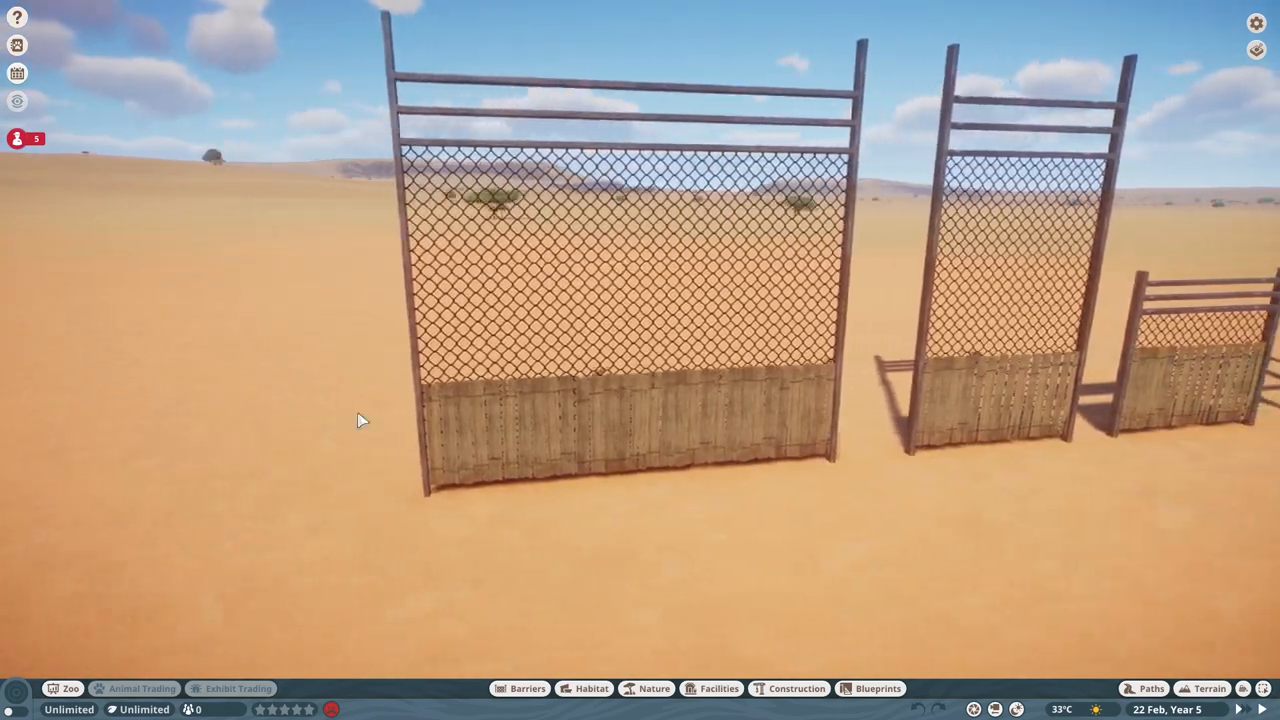
- Select the chain-link fence and gate group to begin editing it
{"action": "left_click", "coordinate": [784, 688]}
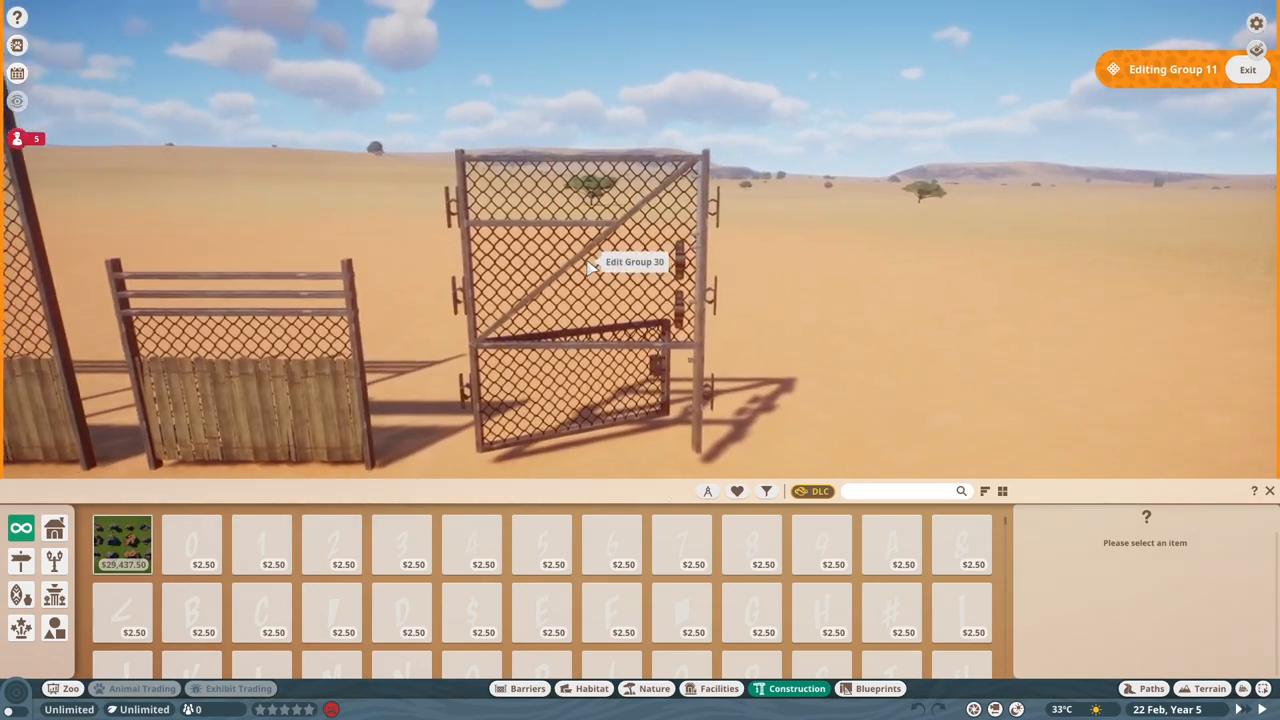
{"action": "left_click", "coordinate": [590, 270]}
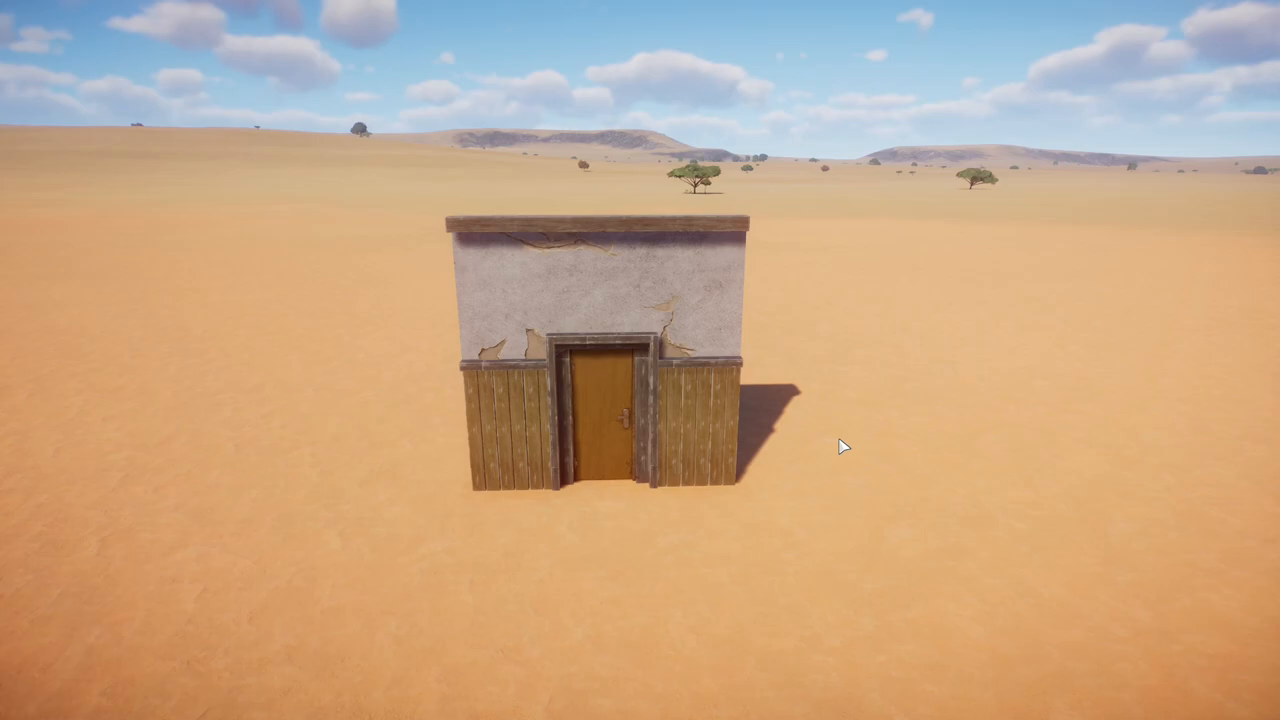
{"action": "mouse_move", "coordinate": [884, 316]}
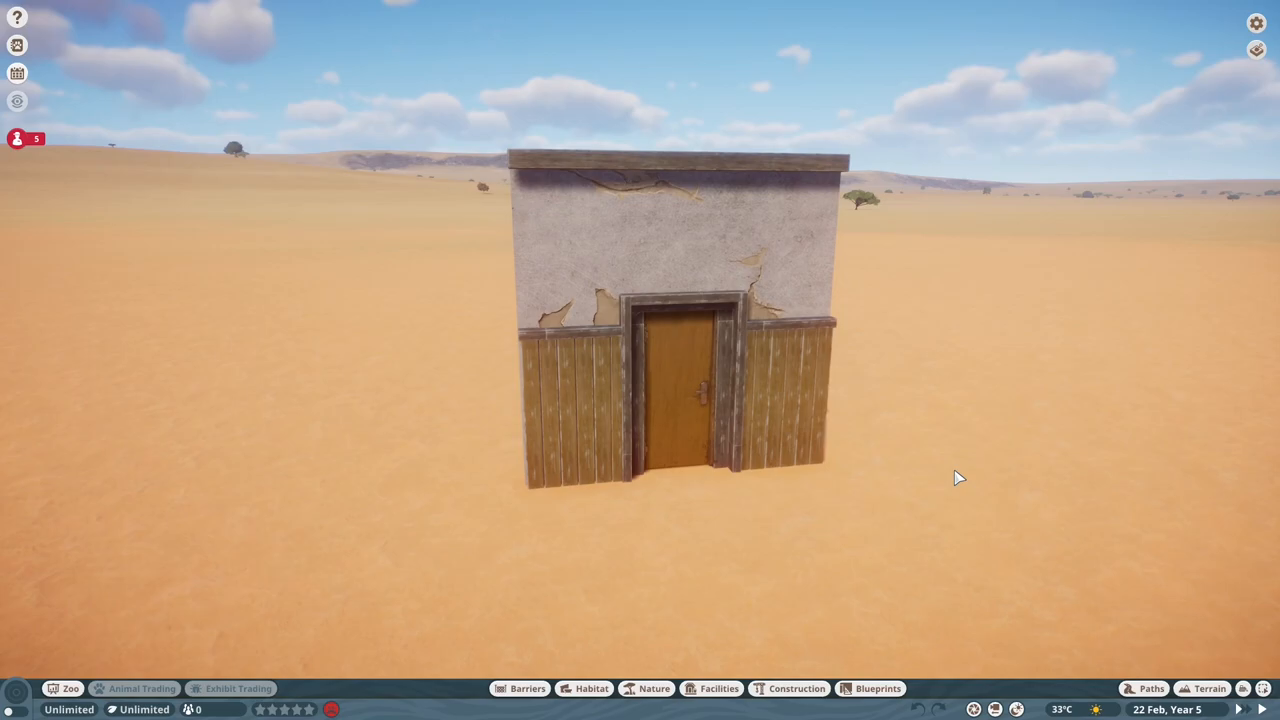
{"action": "mouse_move", "coordinate": [776, 32]}
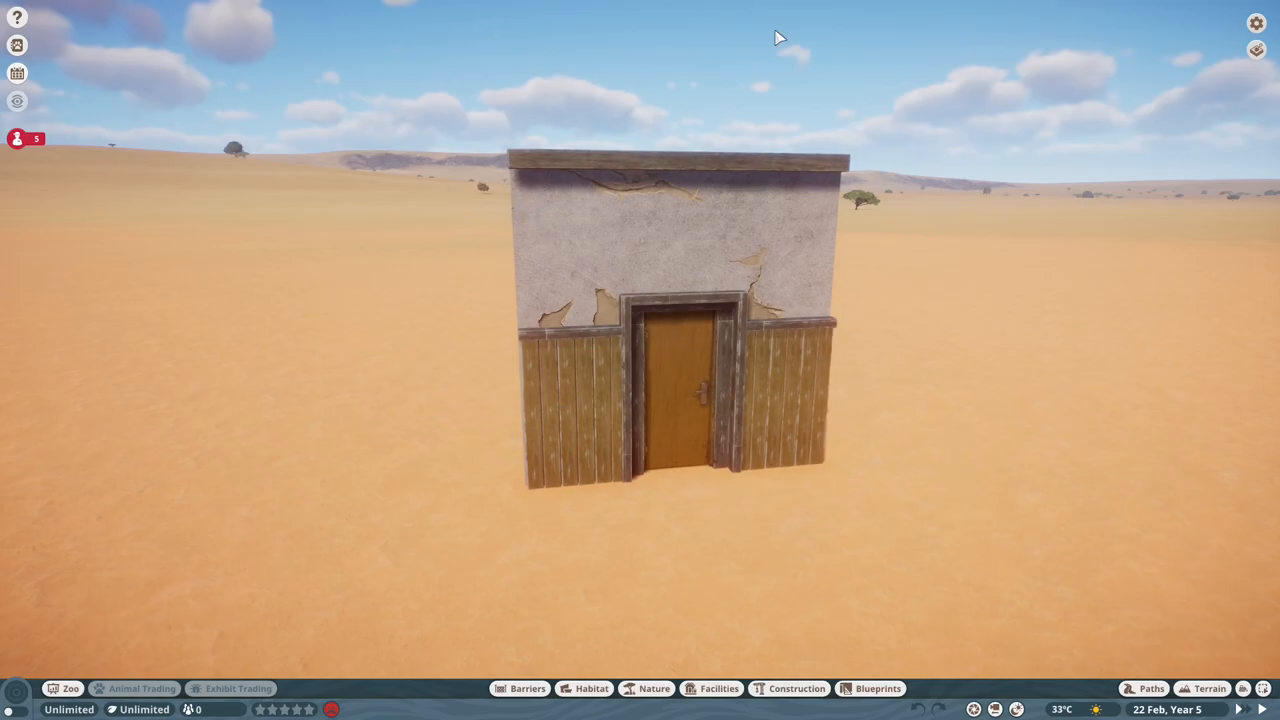
{"action": "mouse_move", "coordinate": [692, 378]}
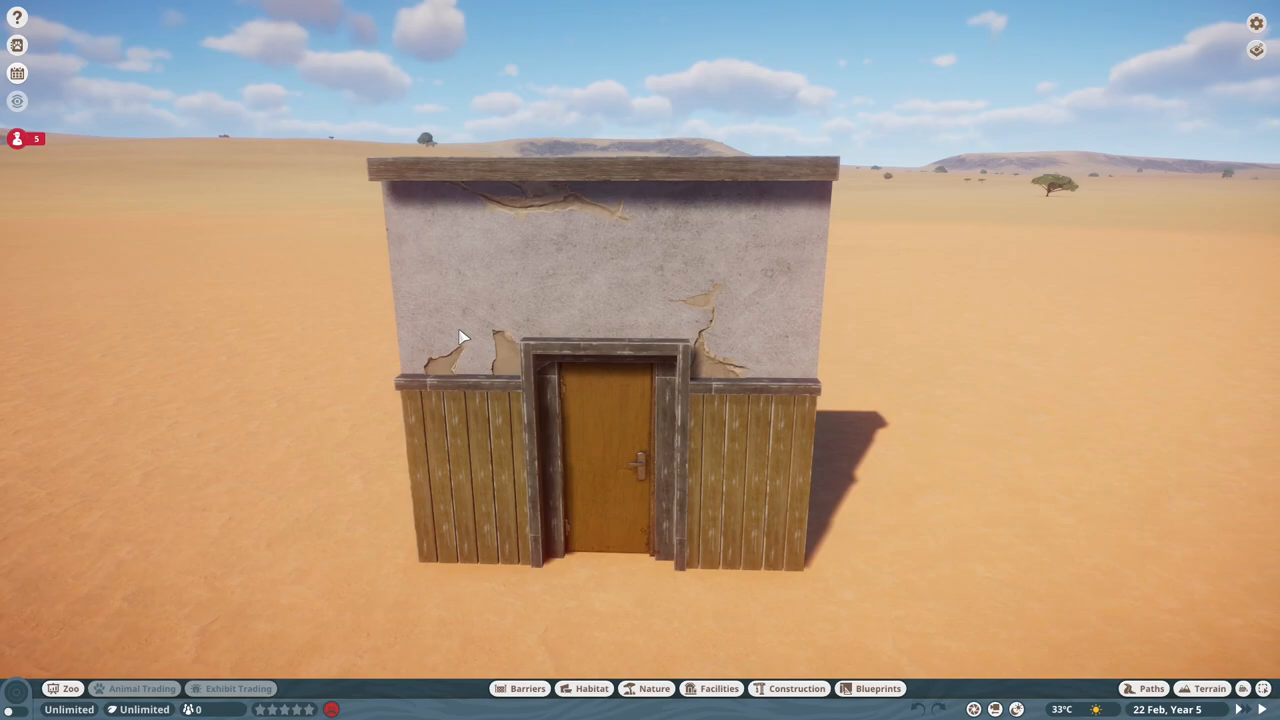
{"action": "mouse_move", "coordinate": [692, 414]}
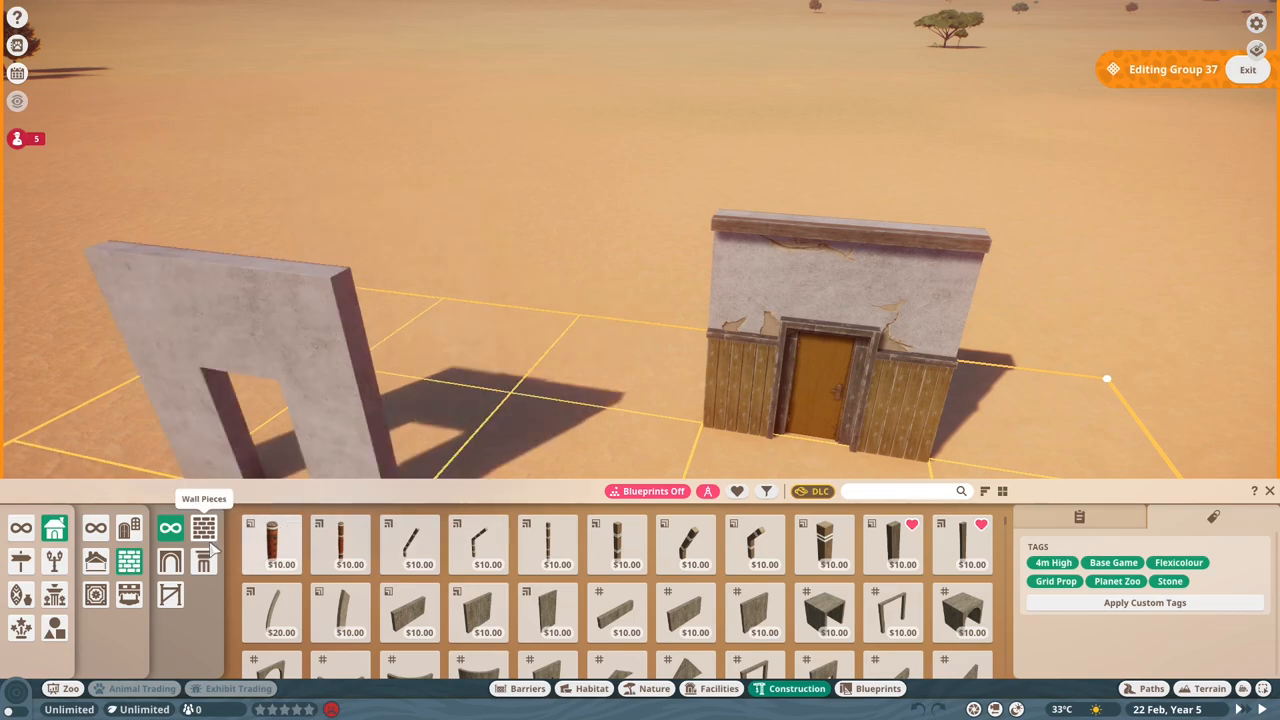
- Search 'co' and duplicate the wooden plank panel onto the second concrete wall
{"action": "type", "text": "con"}
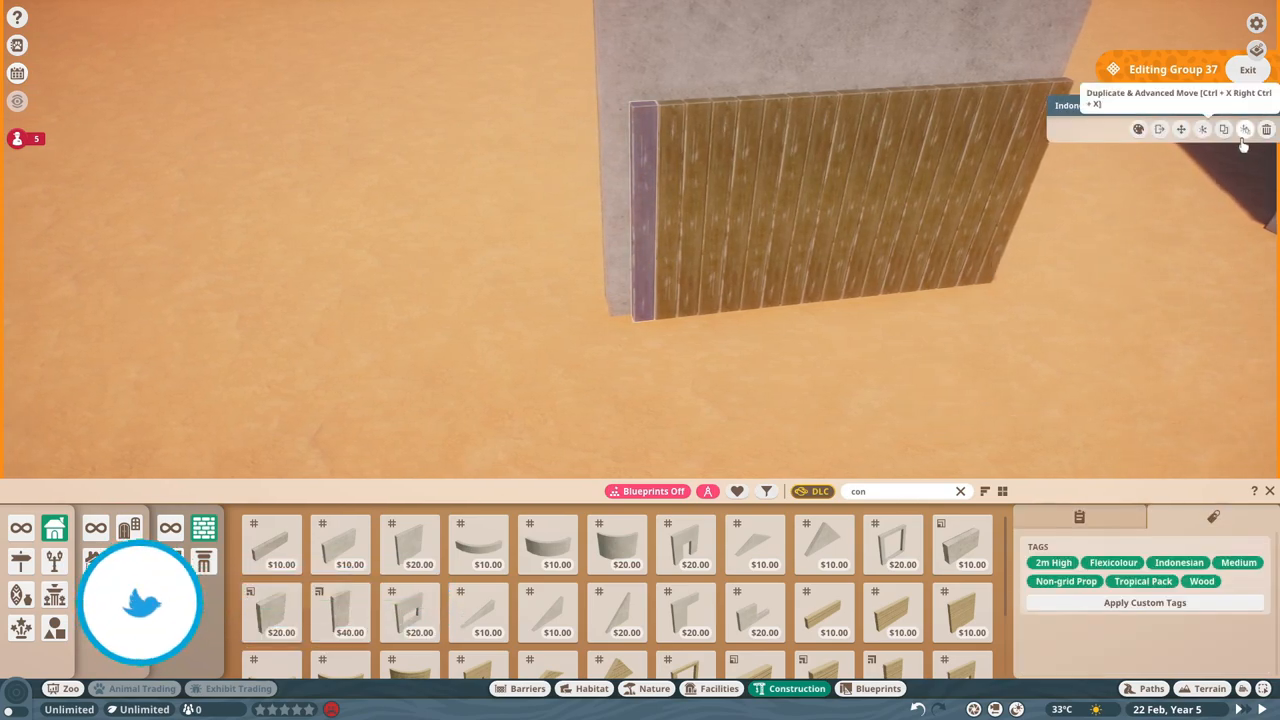
{"action": "left_click", "coordinate": [1244, 128]}
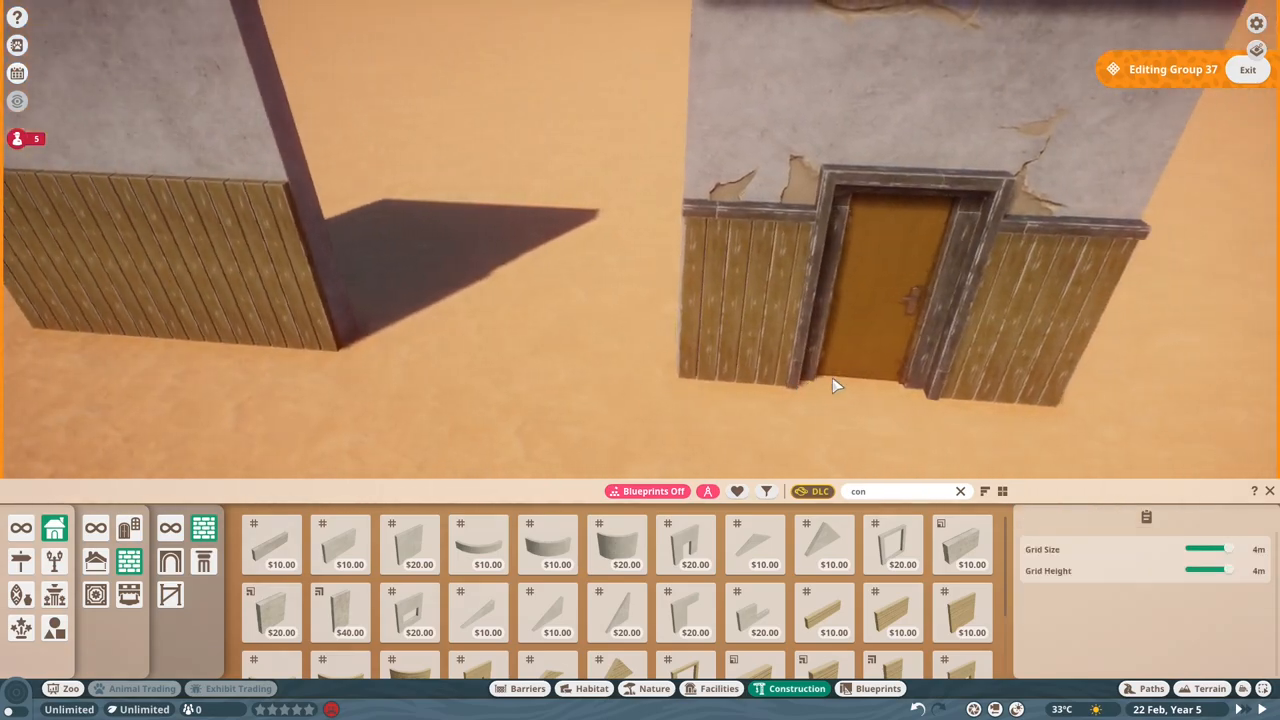
- Place an Indonesian Stained Timber Beam Thin 4m on top of the plank cladding
{"action": "left_click", "coordinate": [716, 184]}
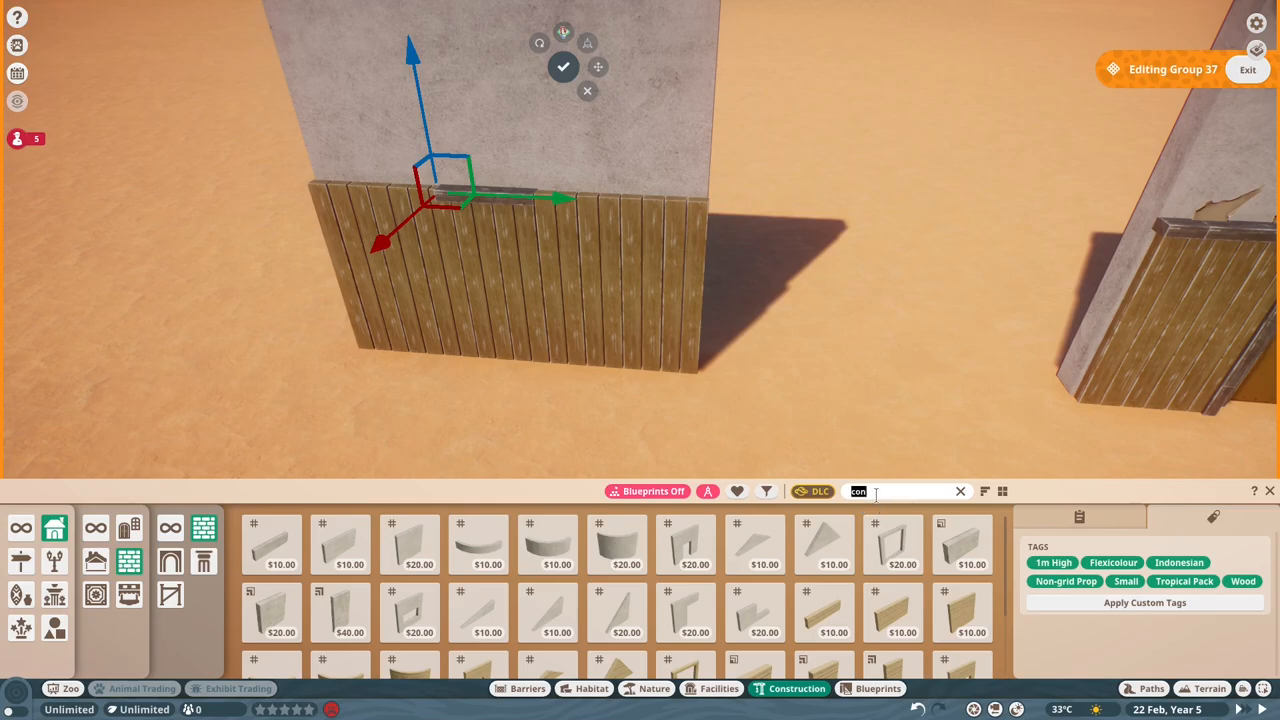
{"action": "type", "text": "stained"}
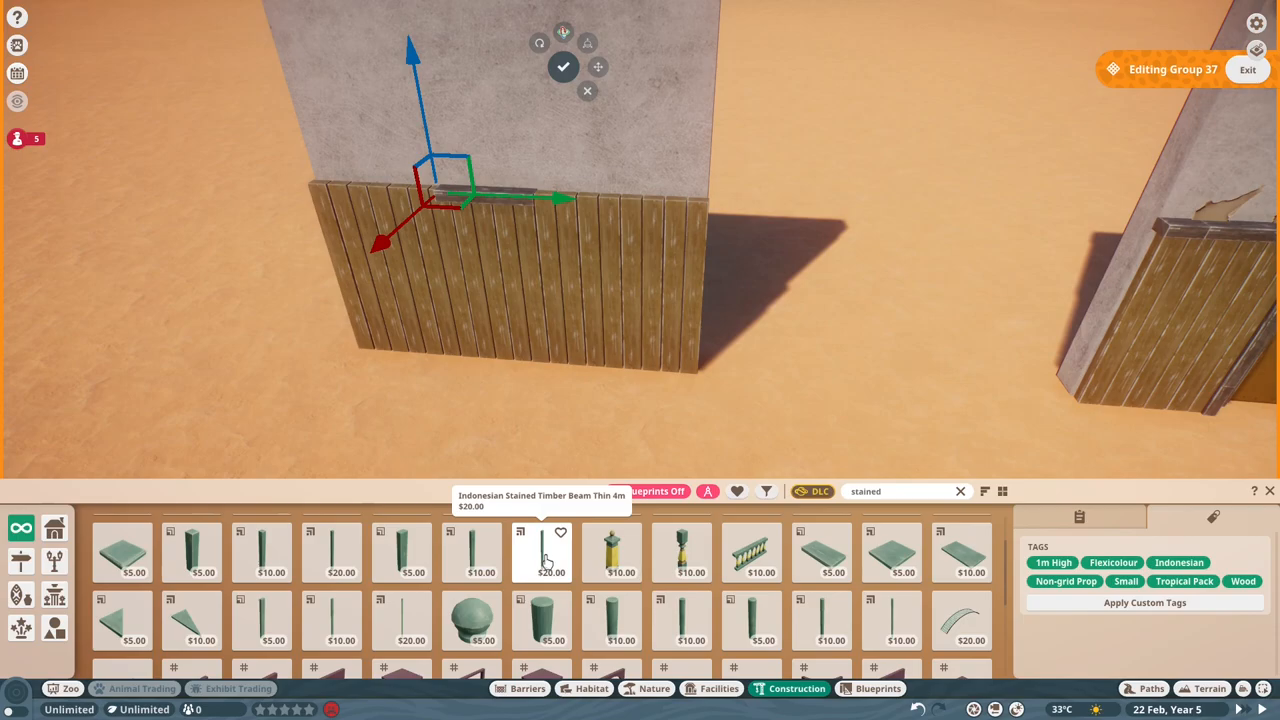
{"action": "mouse_move", "coordinate": [550, 572]}
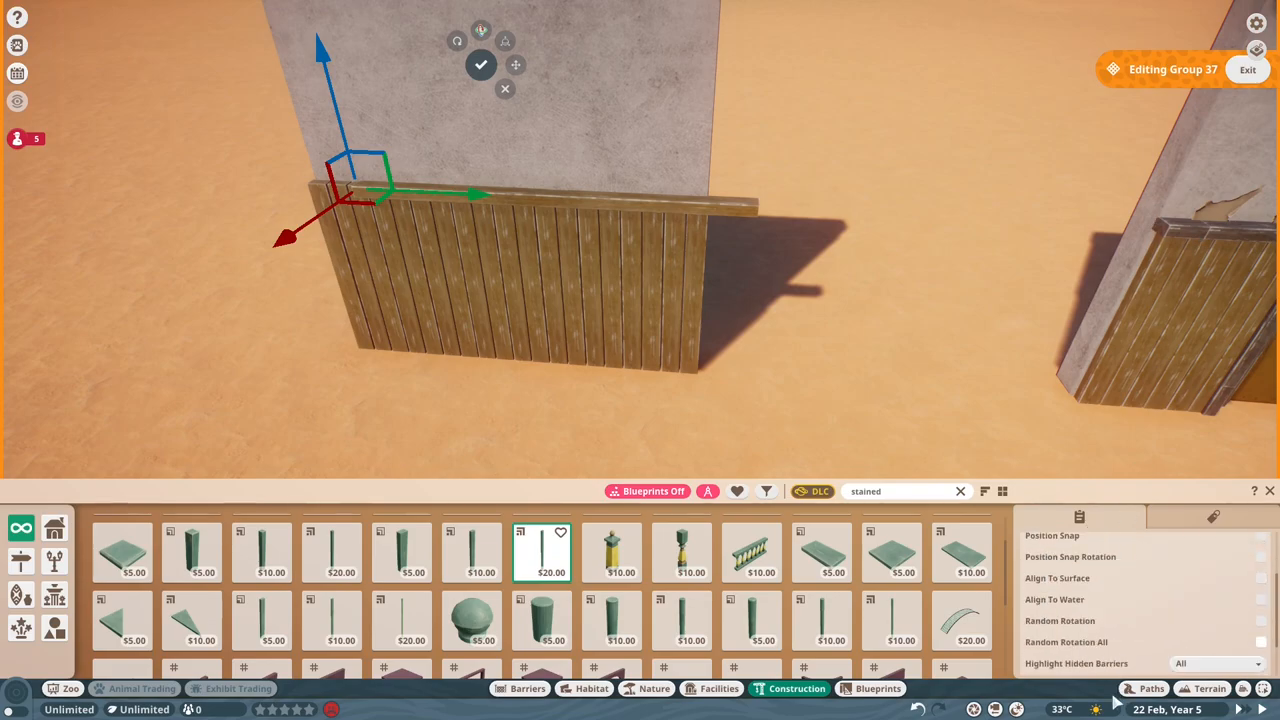
{"action": "left_click", "coordinate": [1212, 516]}
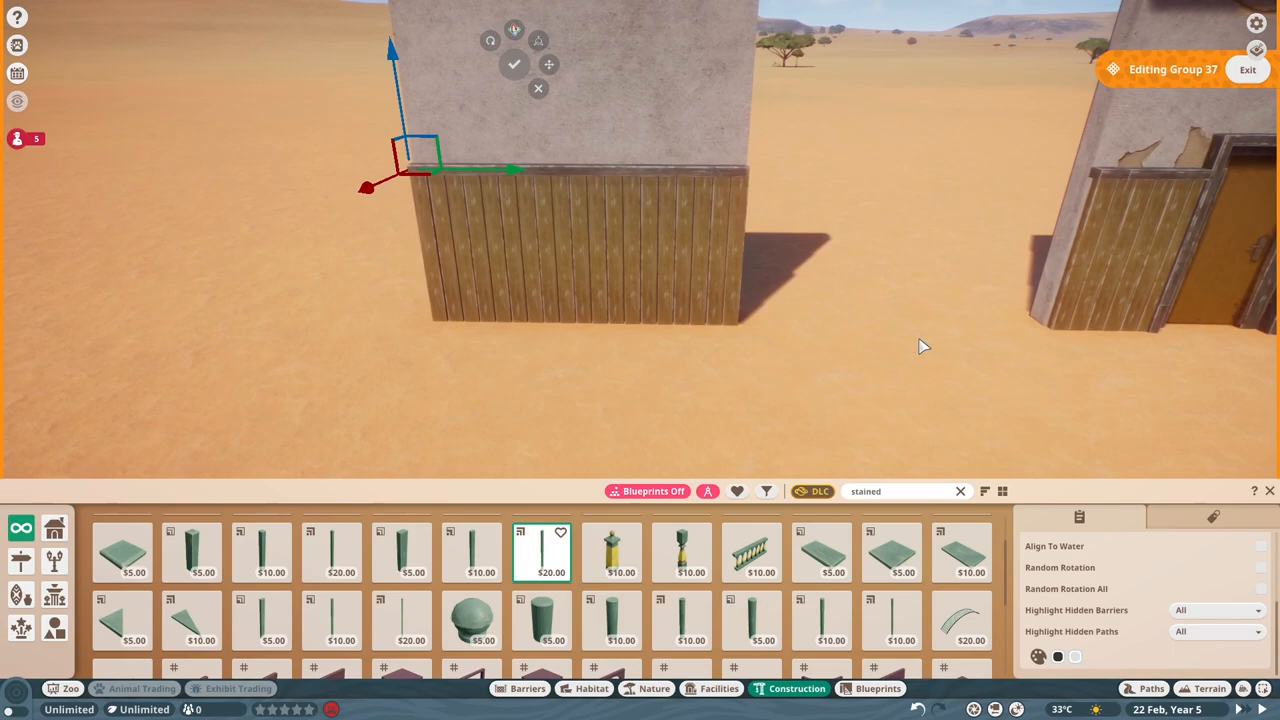
{"action": "scroll", "scroll_direction": "down", "scroll_amount": 3}
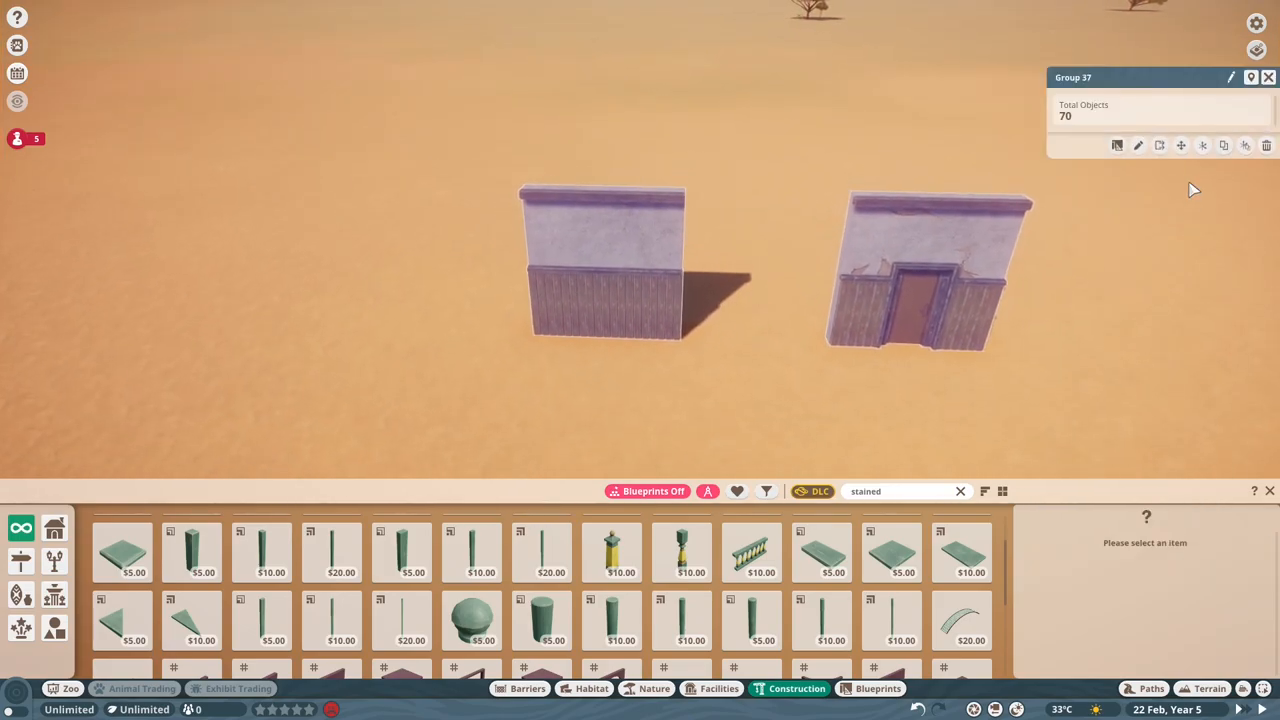
{"action": "mouse_move", "coordinate": [1140, 144]}
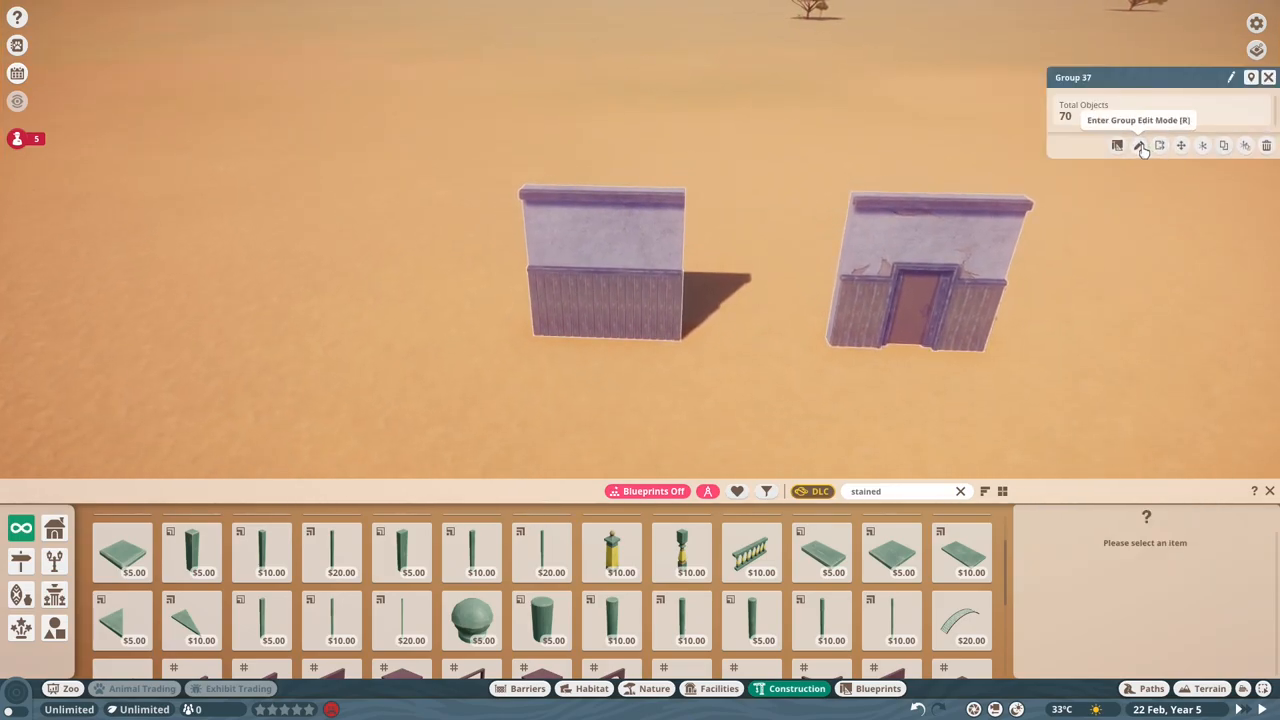
- Reopen Group 37 and duplicate its wall pieces to form the long side wall
{"action": "left_click", "coordinate": [1140, 144]}
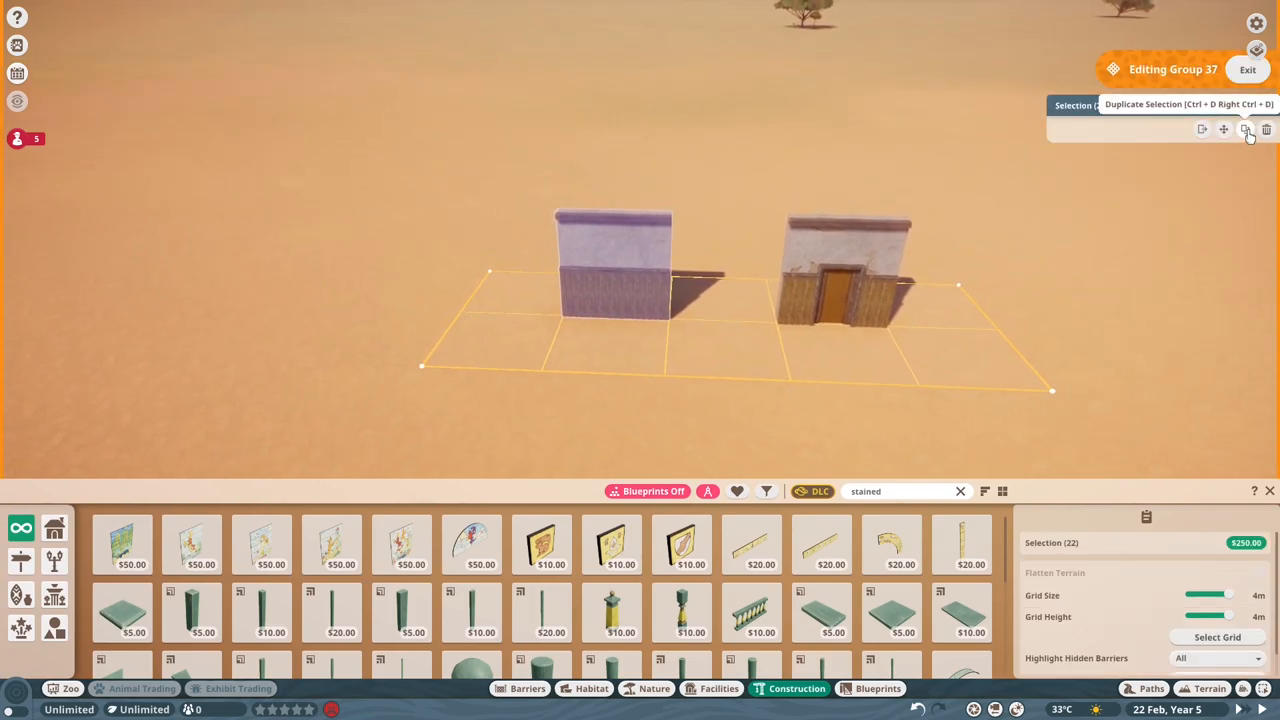
{"action": "left_click", "coordinate": [1244, 128]}
{"action": "type", "text": "con"}
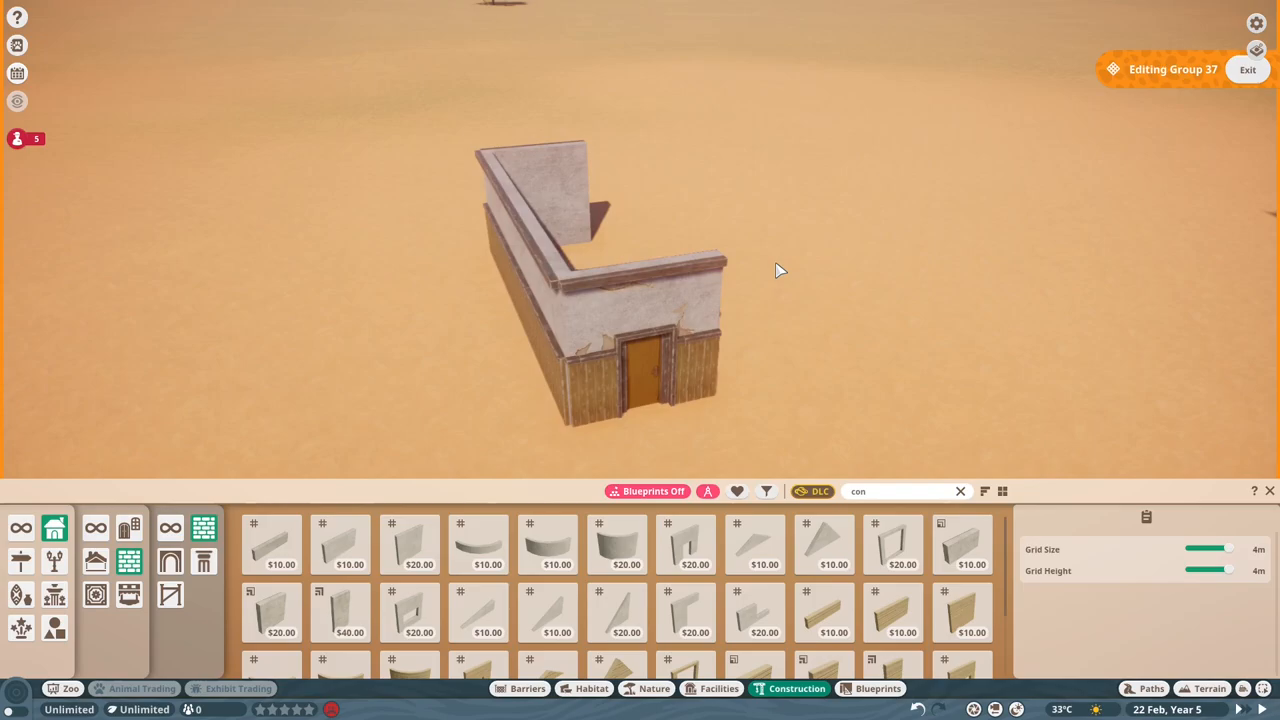
- Build the dark horizontal-plank barn door panel beside the concrete pillar
{"action": "left_click", "coordinate": [272, 544]}
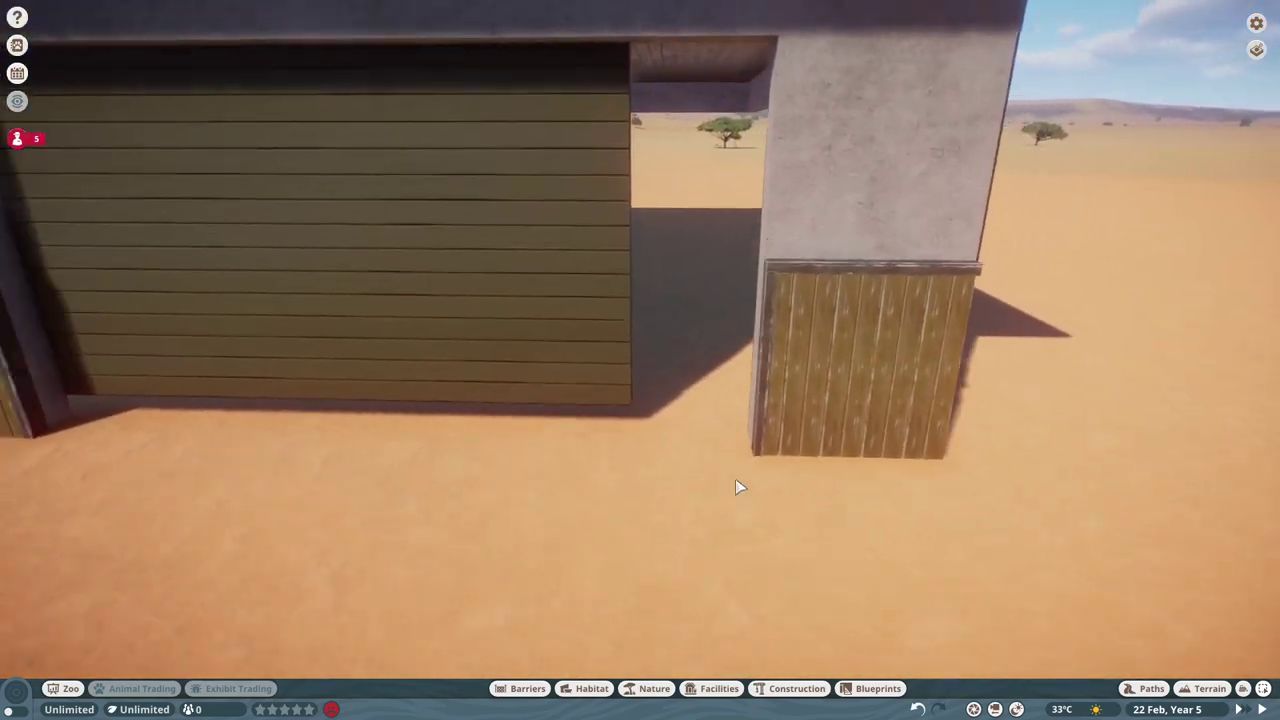
{"action": "left_click", "coordinate": [788, 688]}
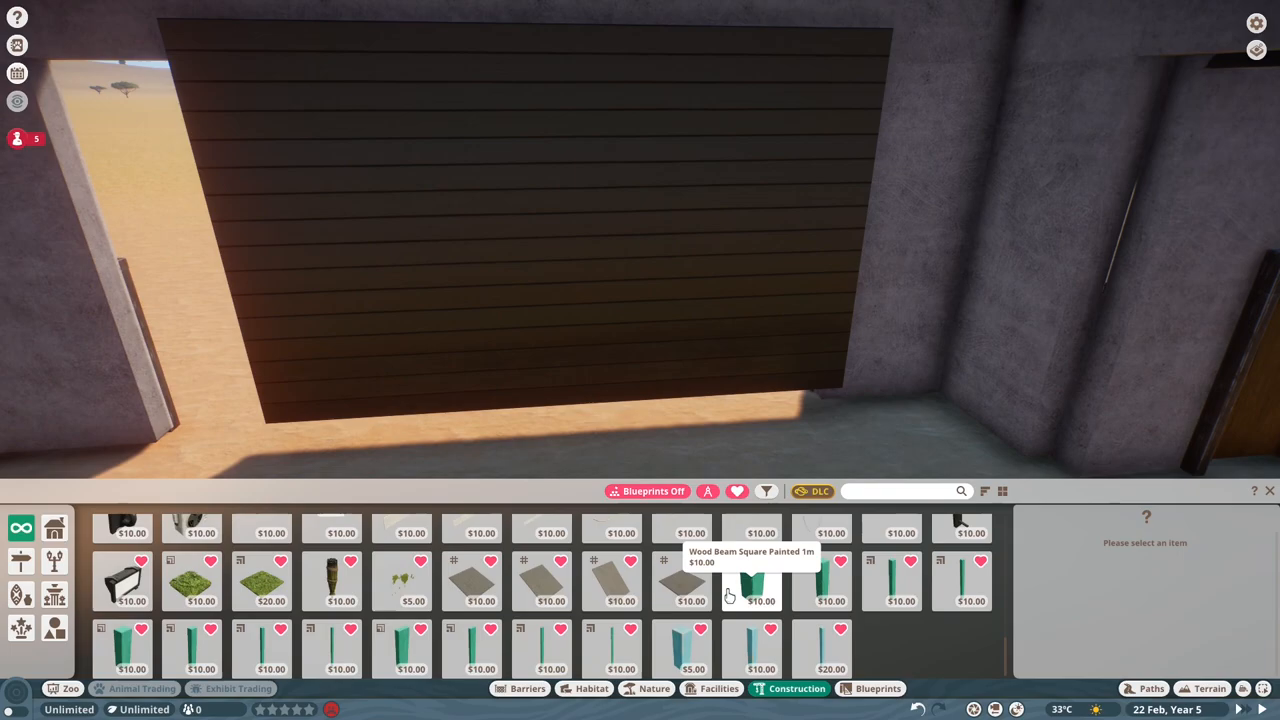
- Place a painted timber plank wall piece beside the barn's sliding door
{"action": "left_click", "coordinate": [900, 576]}
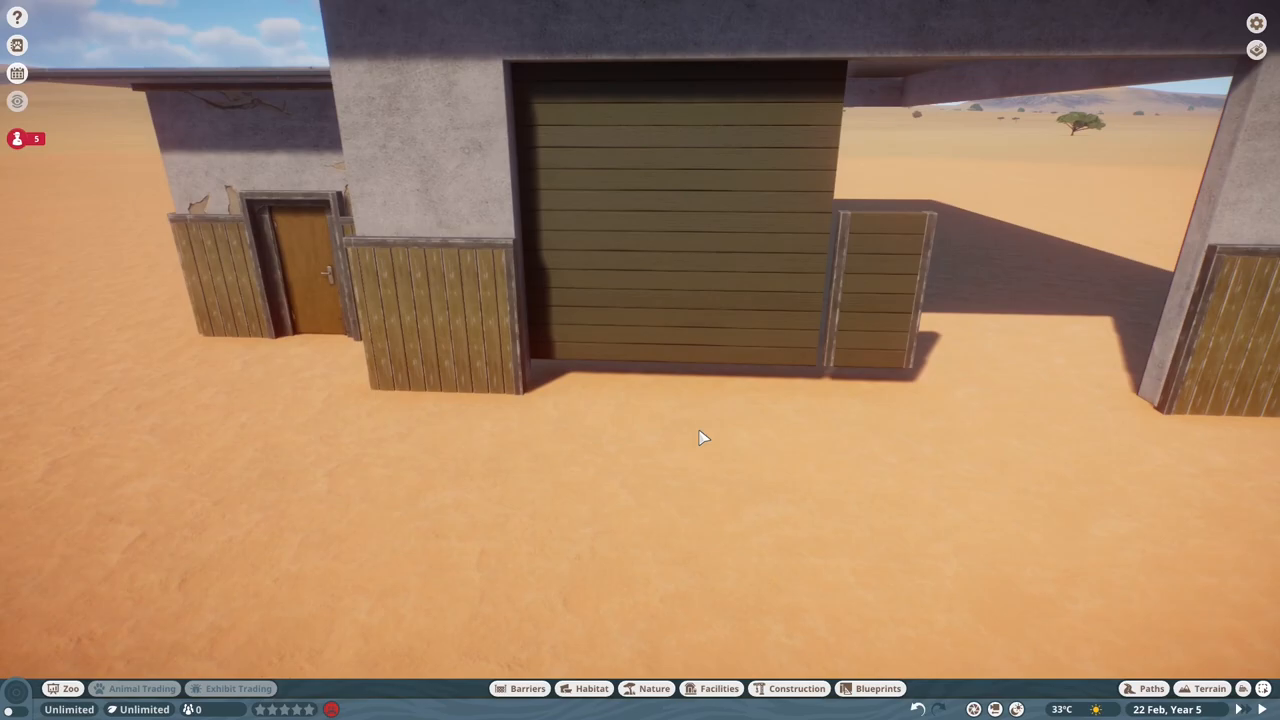
{"action": "left_click", "coordinate": [792, 688]}
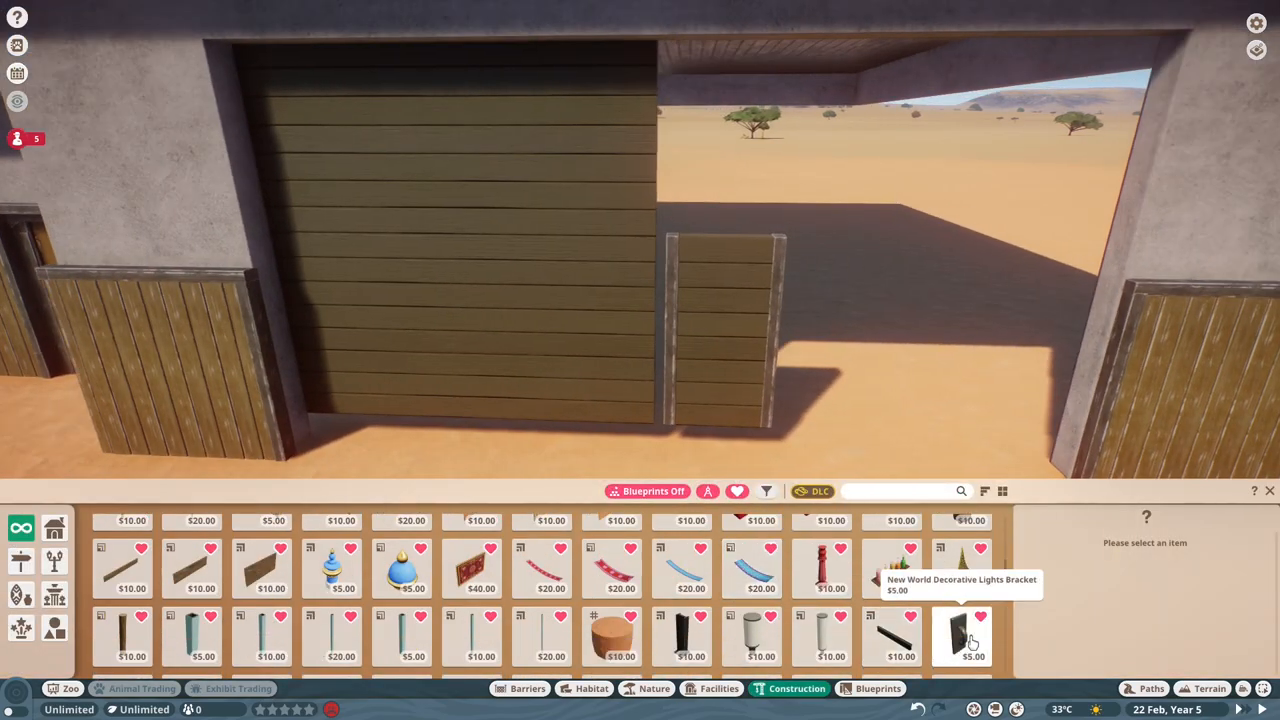
{"action": "left_click", "coordinate": [968, 636]}
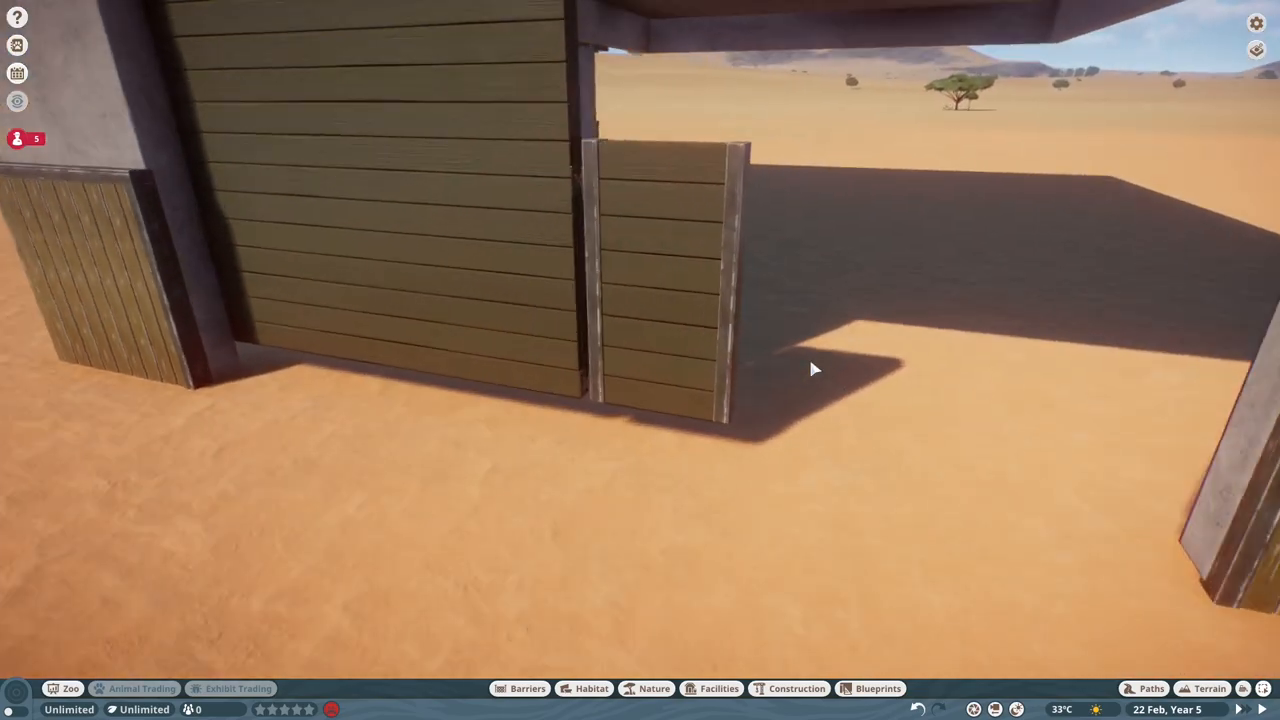
{"action": "left_click", "coordinate": [790, 688]}
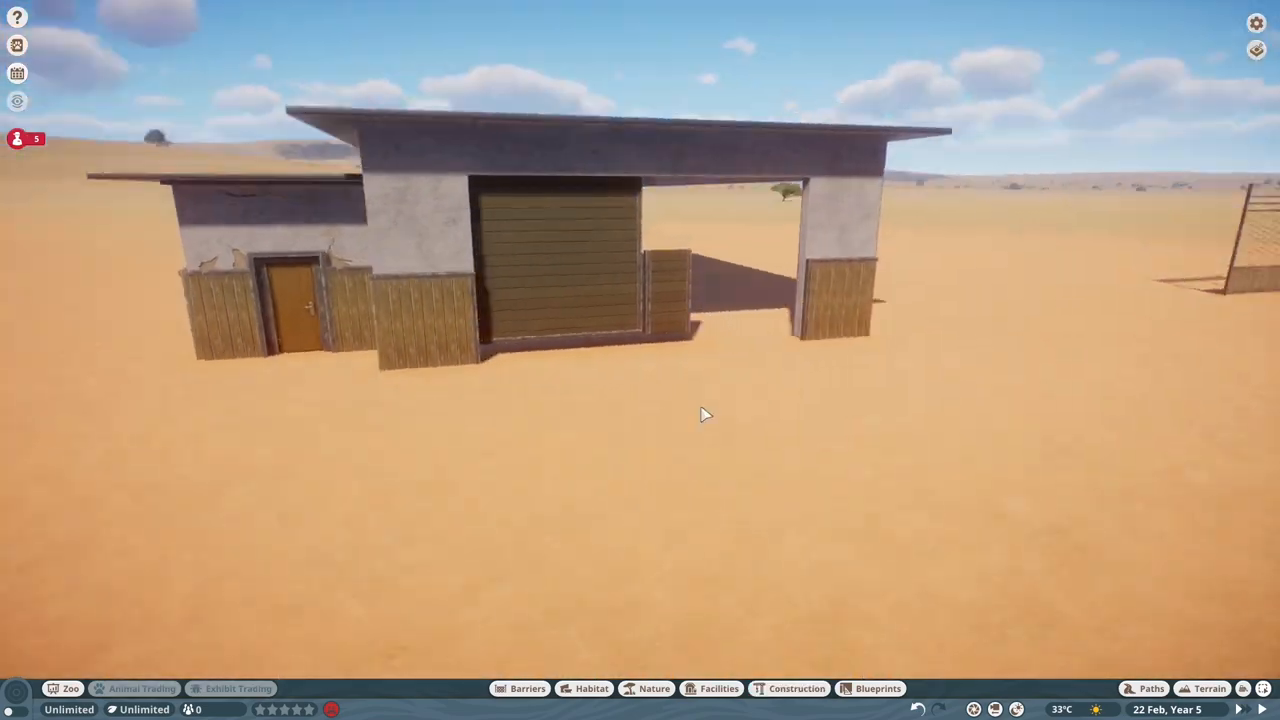
- Add the selected timber beam pieces to the barn shelter's building group
{"action": "left_click", "coordinate": [794, 688]}
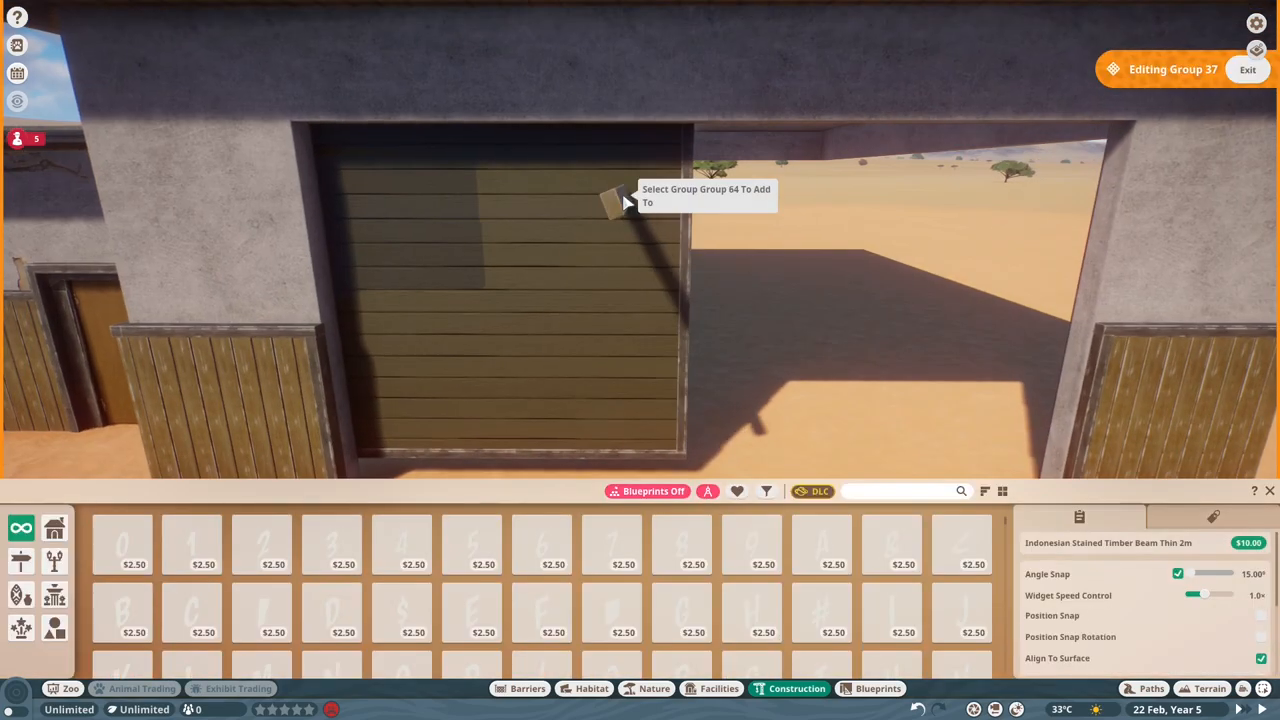
{"action": "left_click", "coordinate": [610, 200]}
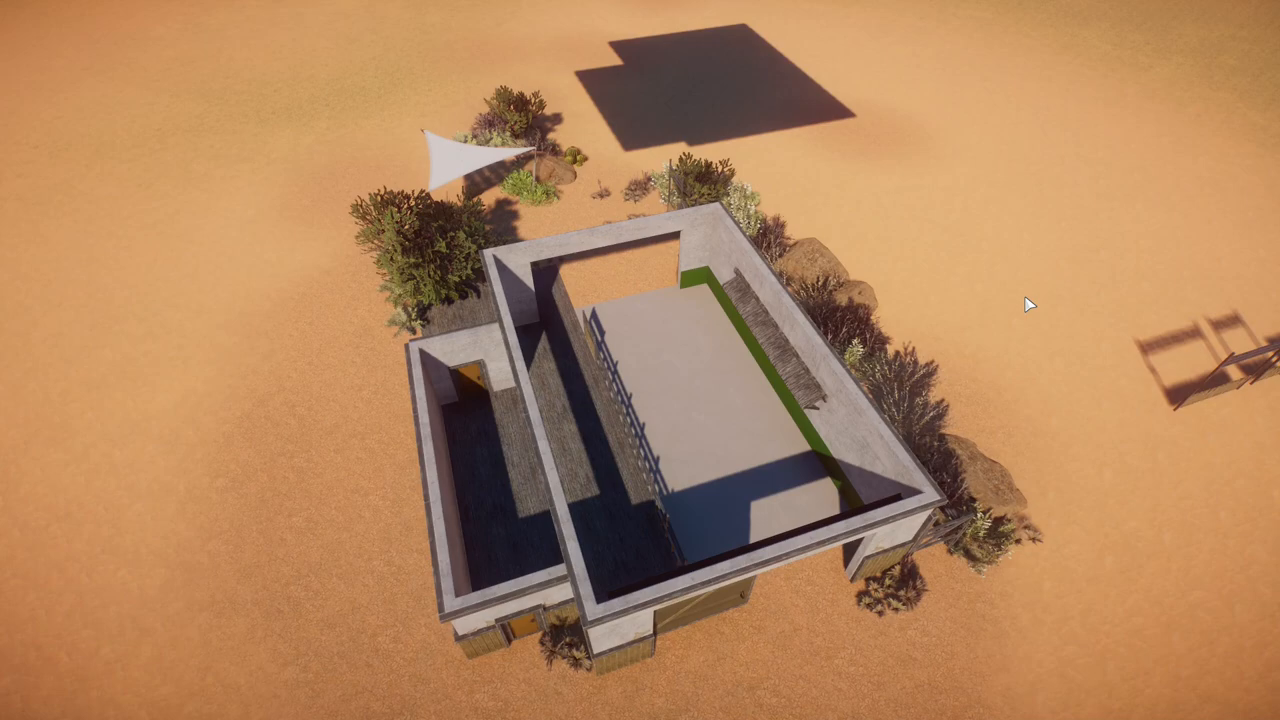
{"action": "mouse_move", "coordinate": [1170, 276]}
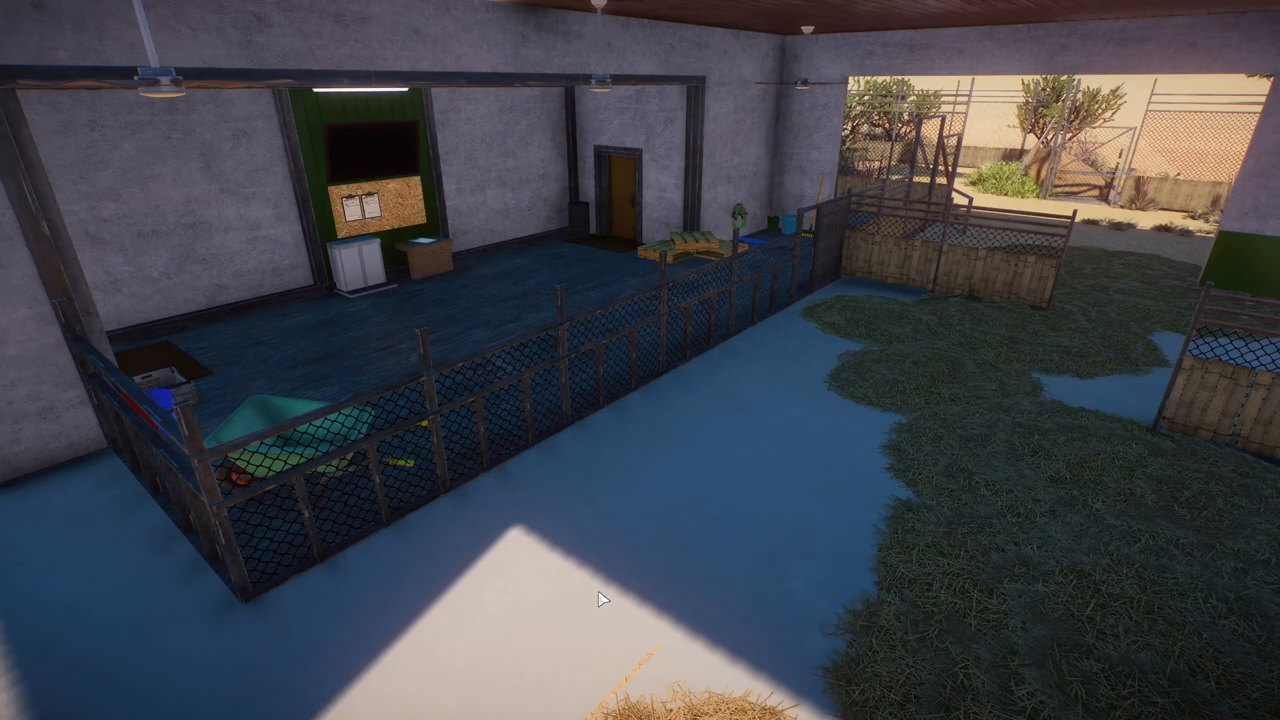
{"action": "mouse_move", "coordinate": [596, 598]}
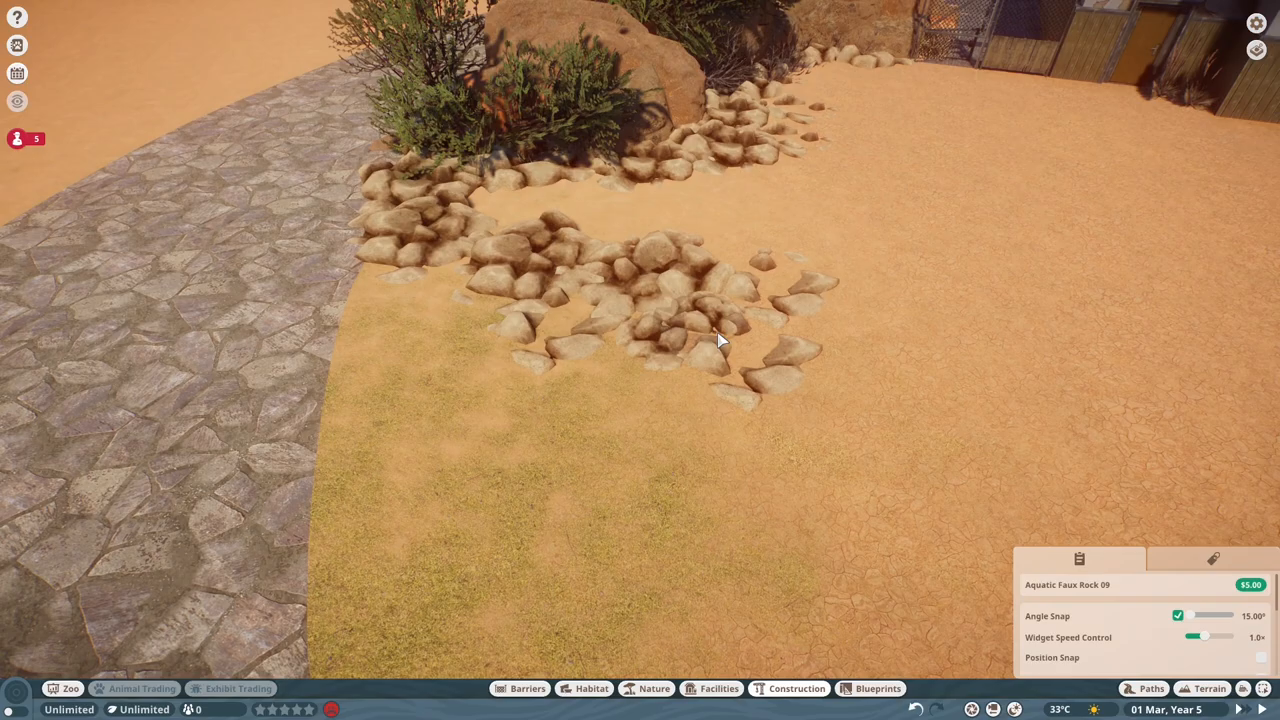
- Place more Aquatic Faux Rock 09 copies into the cluster beside the stone path
{"action": "left_click_drag", "start_coordinate": [720, 340], "coordinate": [630, 264]}
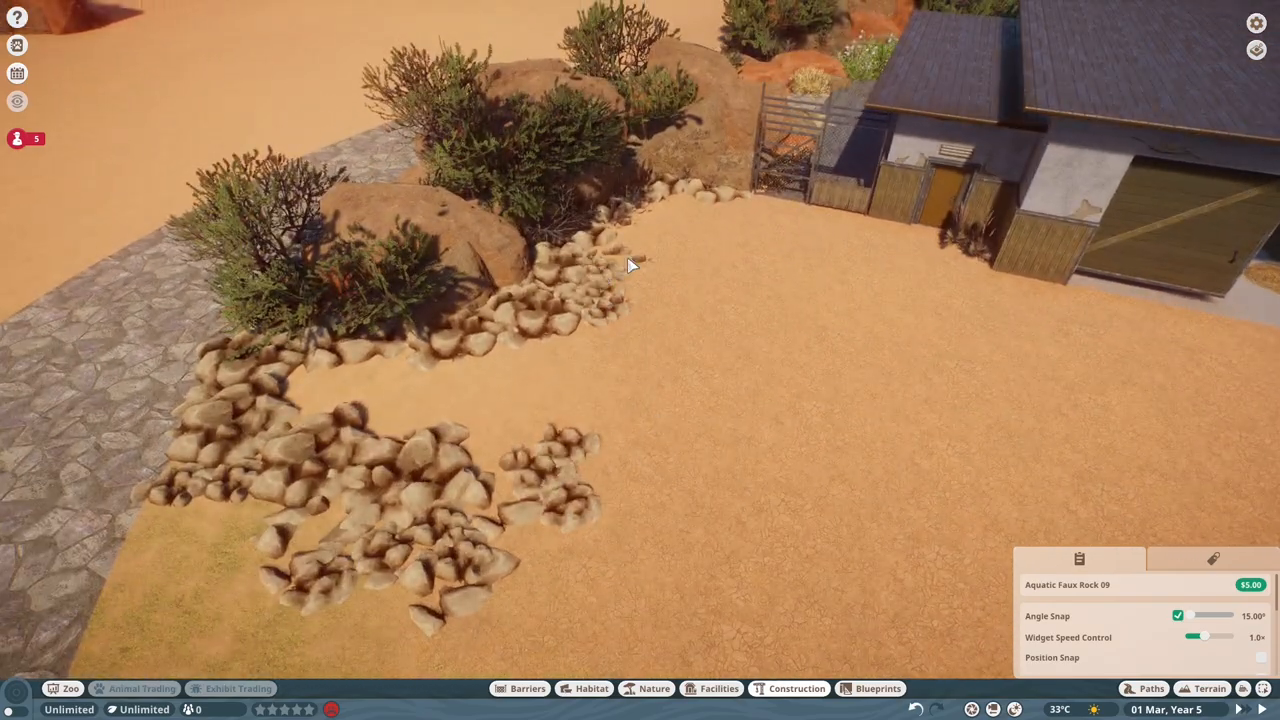
{"action": "left_click", "coordinate": [650, 688]}
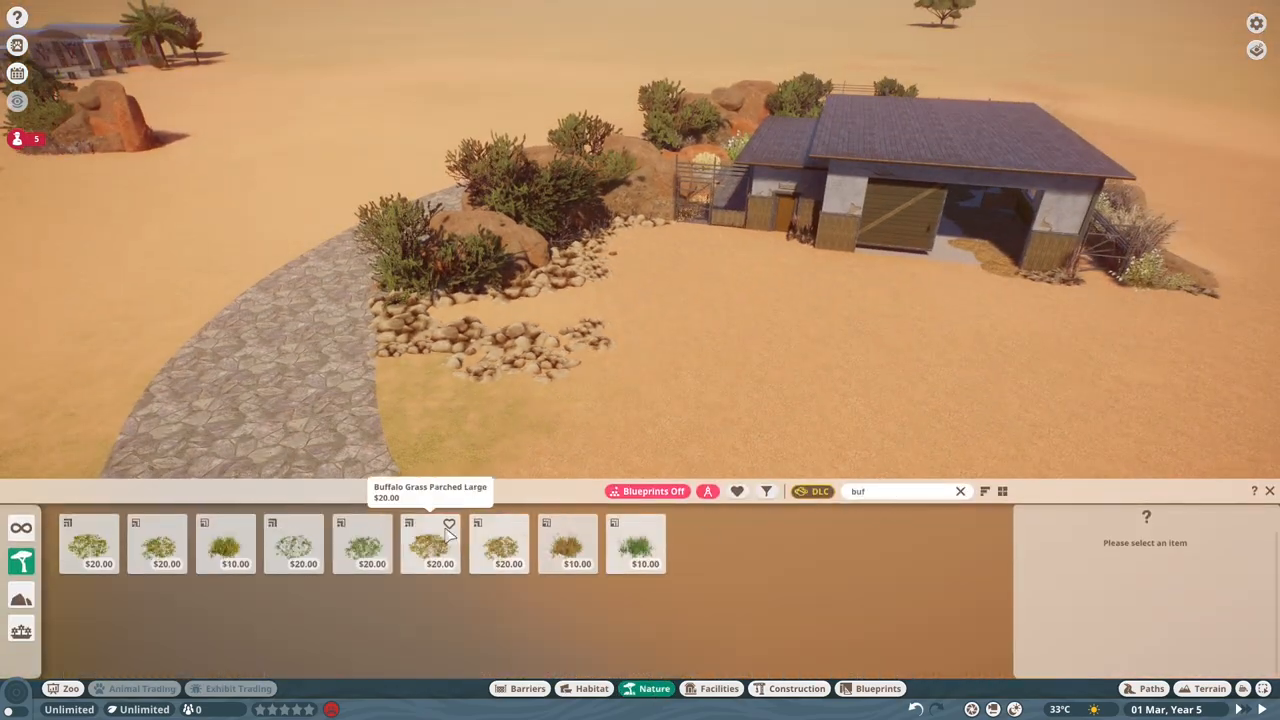
- Plant a Buffalo Grass Parched Large clump among the rocks by the path
{"action": "left_click", "coordinate": [432, 544]}
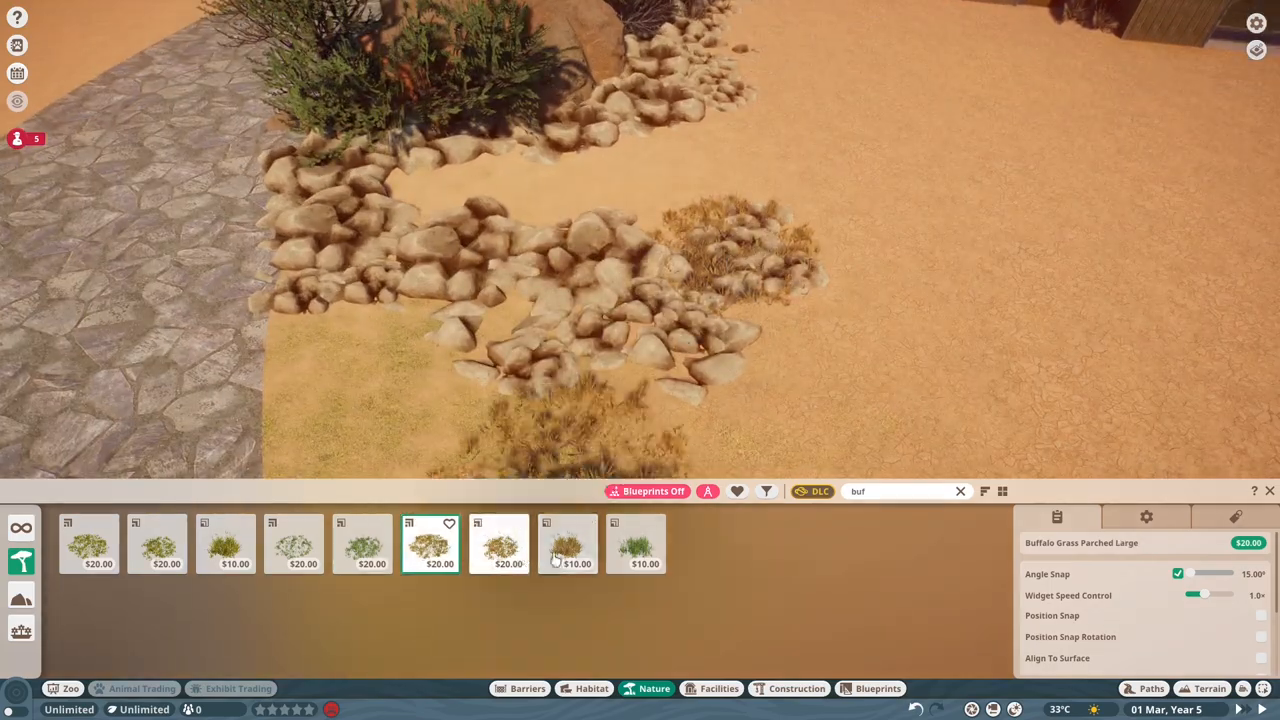
{"action": "left_click", "coordinate": [568, 544]}
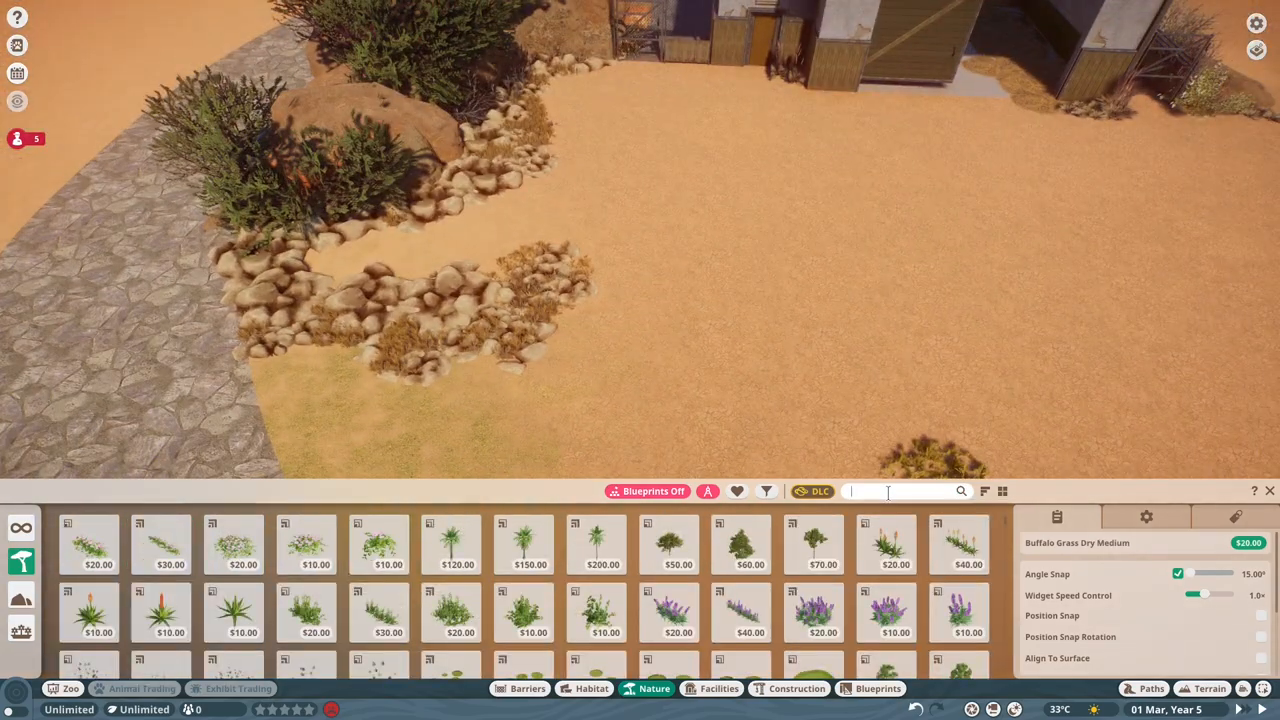
- Search 'drin' and choose a desert plant from the results
{"action": "type", "text": "drin"}
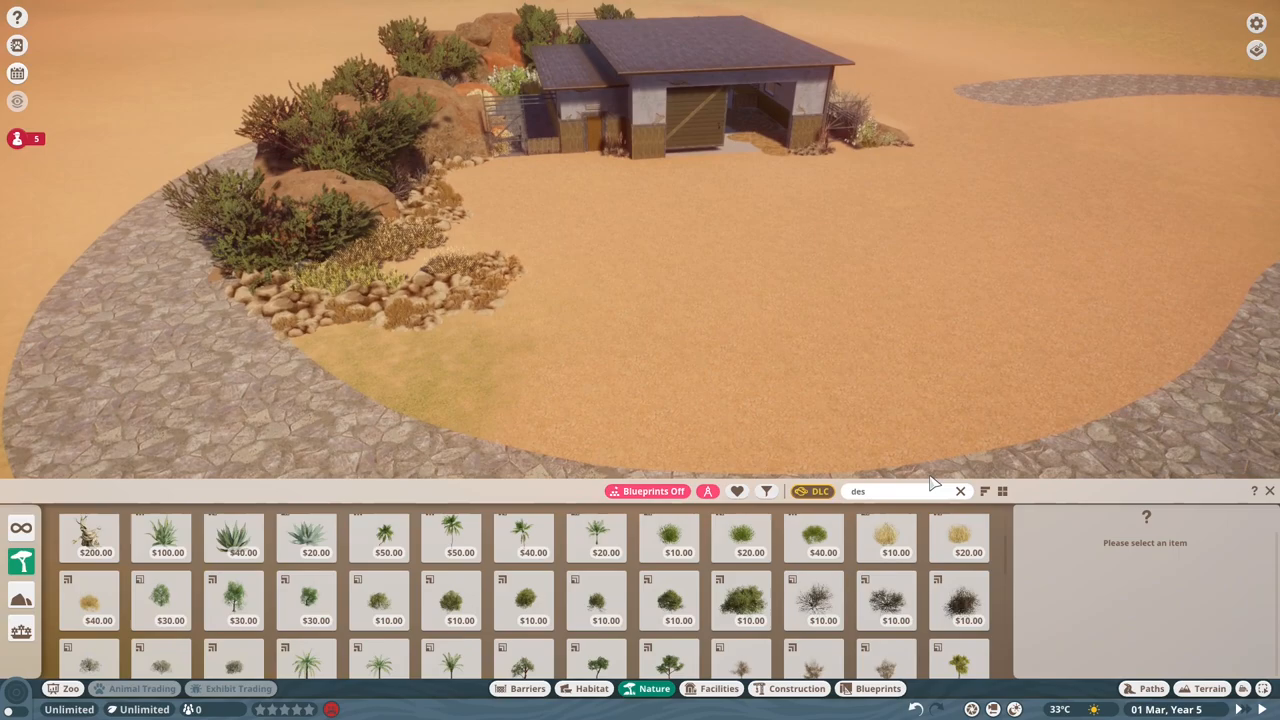
{"action": "left_click", "coordinate": [1200, 684]}
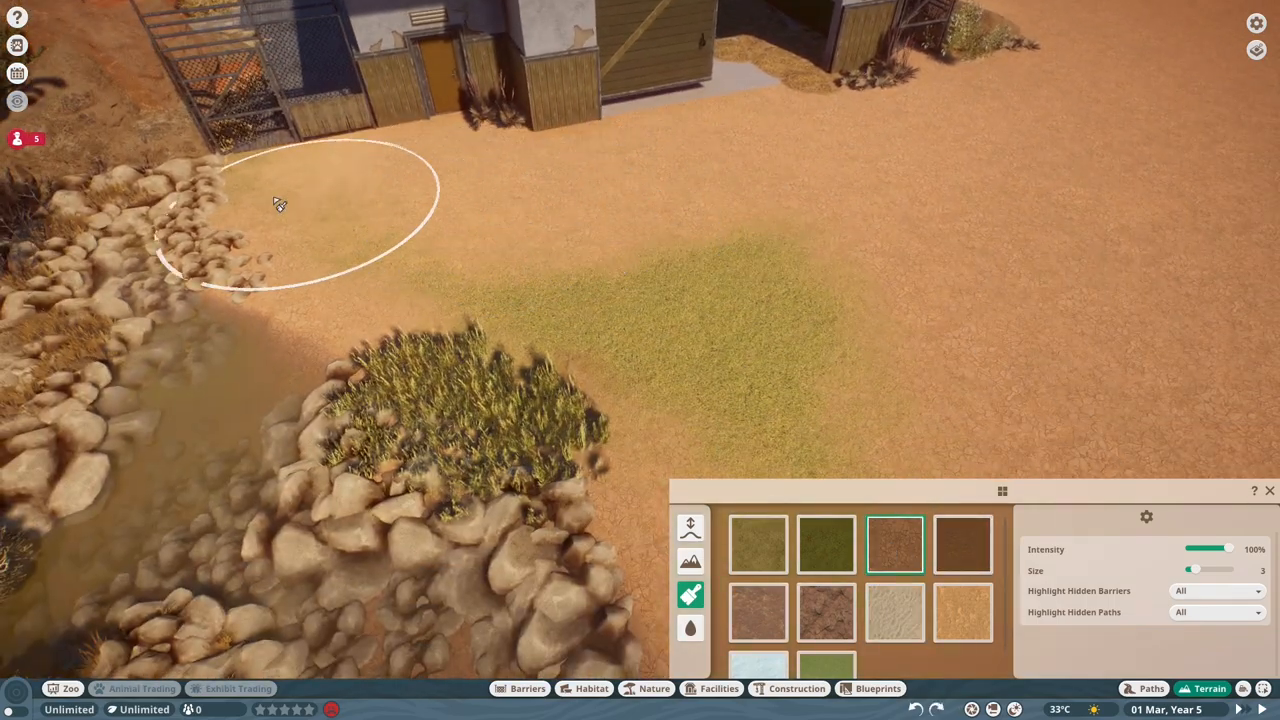
- Brush grass terrain texture over the sandy ground around the rocks
{"action": "left_click", "coordinate": [756, 544]}
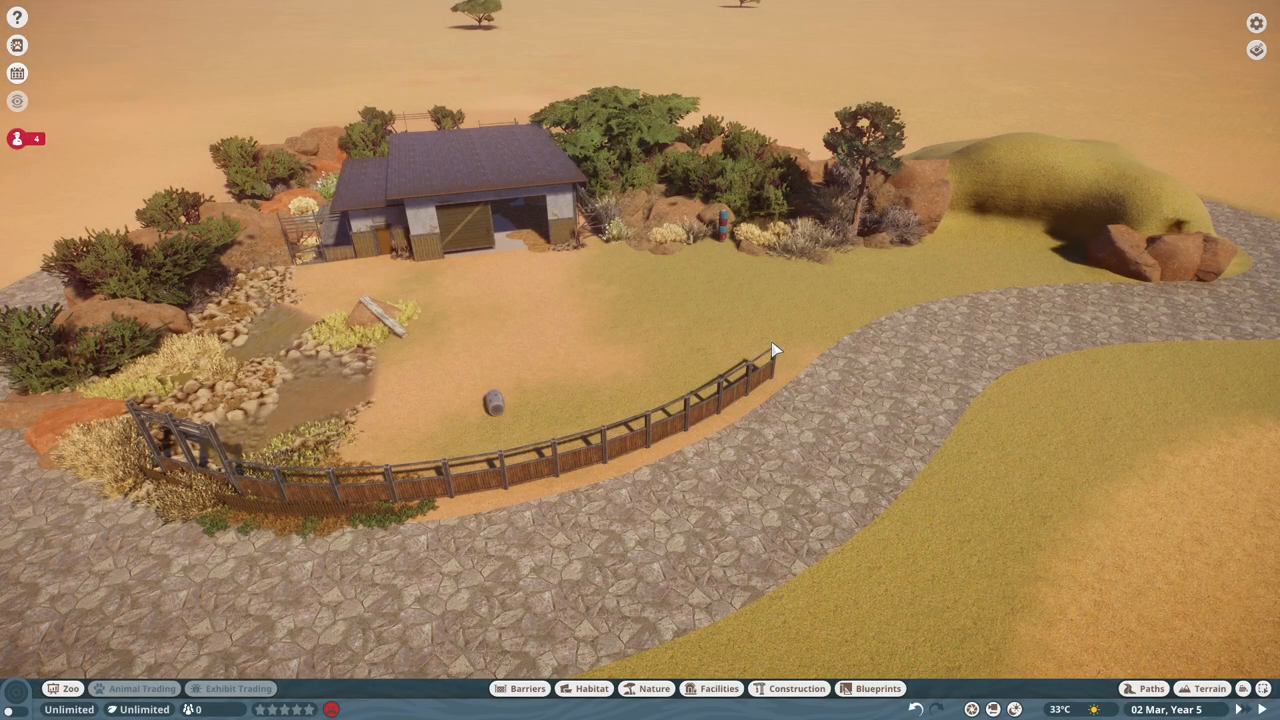
{"action": "mouse_move", "coordinate": [612, 308]}
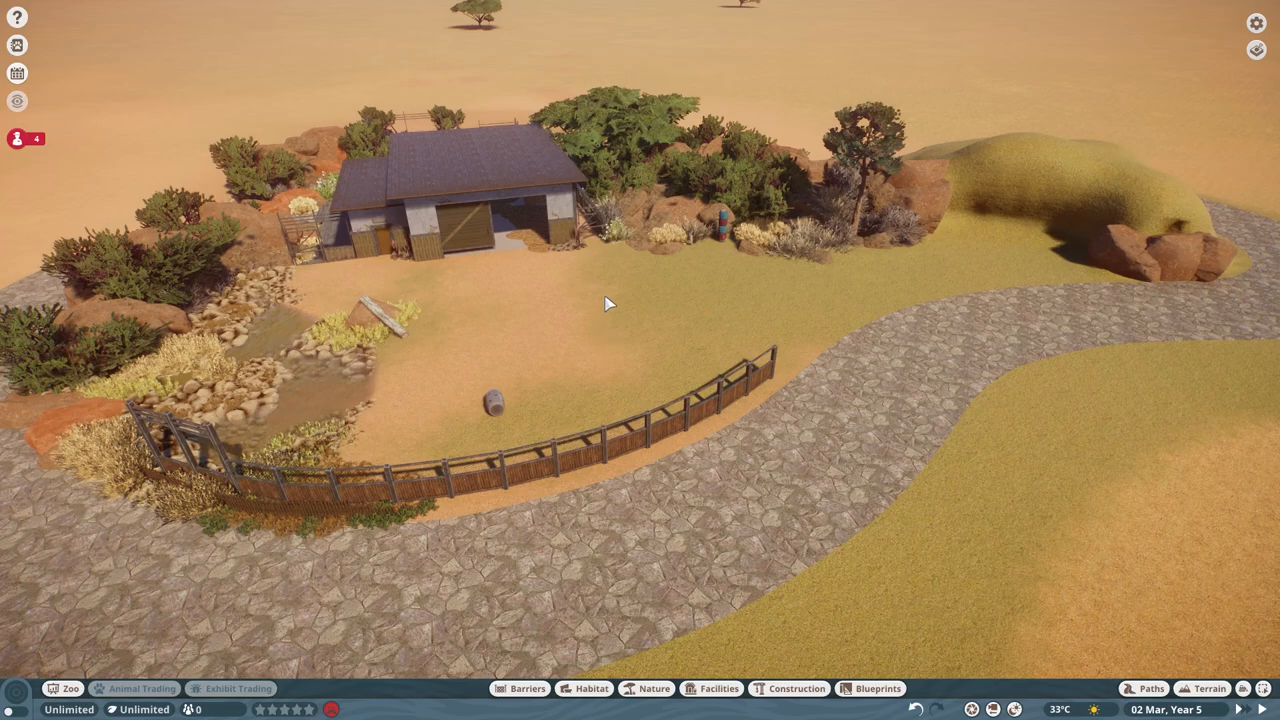
- Run the rustic wooden fence along the path edge around the front yard
{"action": "left_click", "coordinate": [652, 688]}
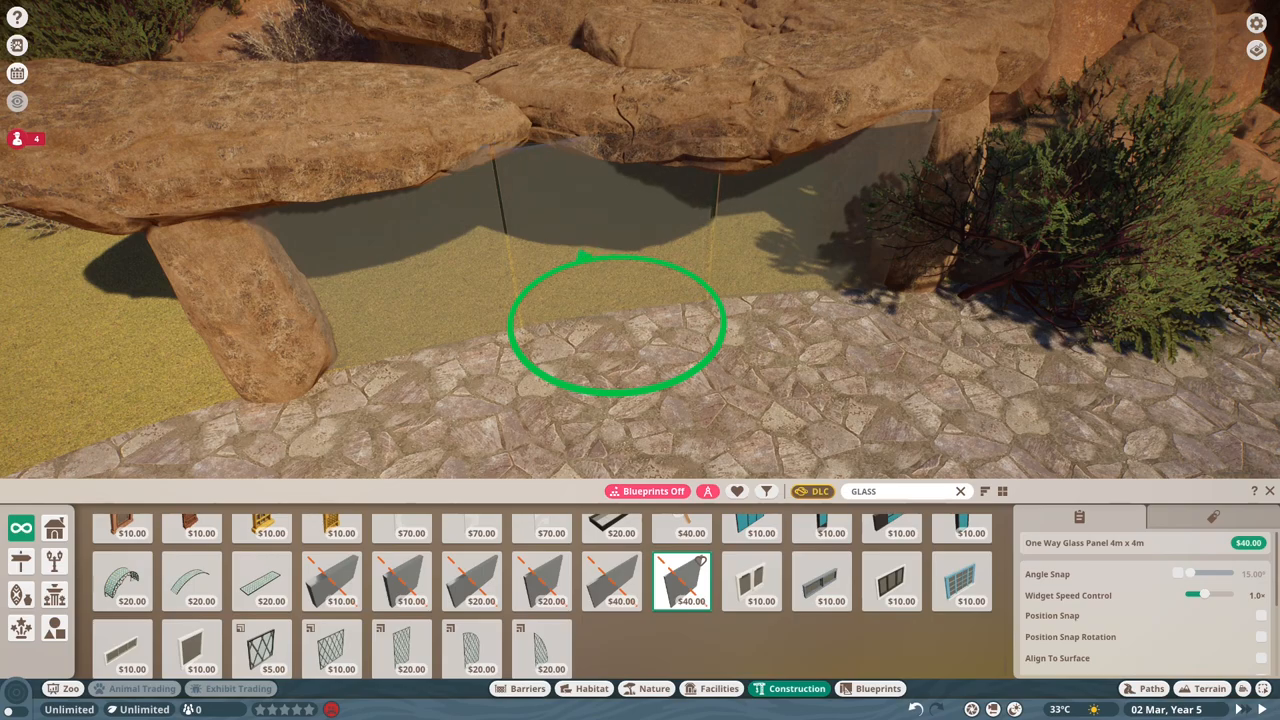
{"action": "mouse_move", "coordinate": [620, 324]}
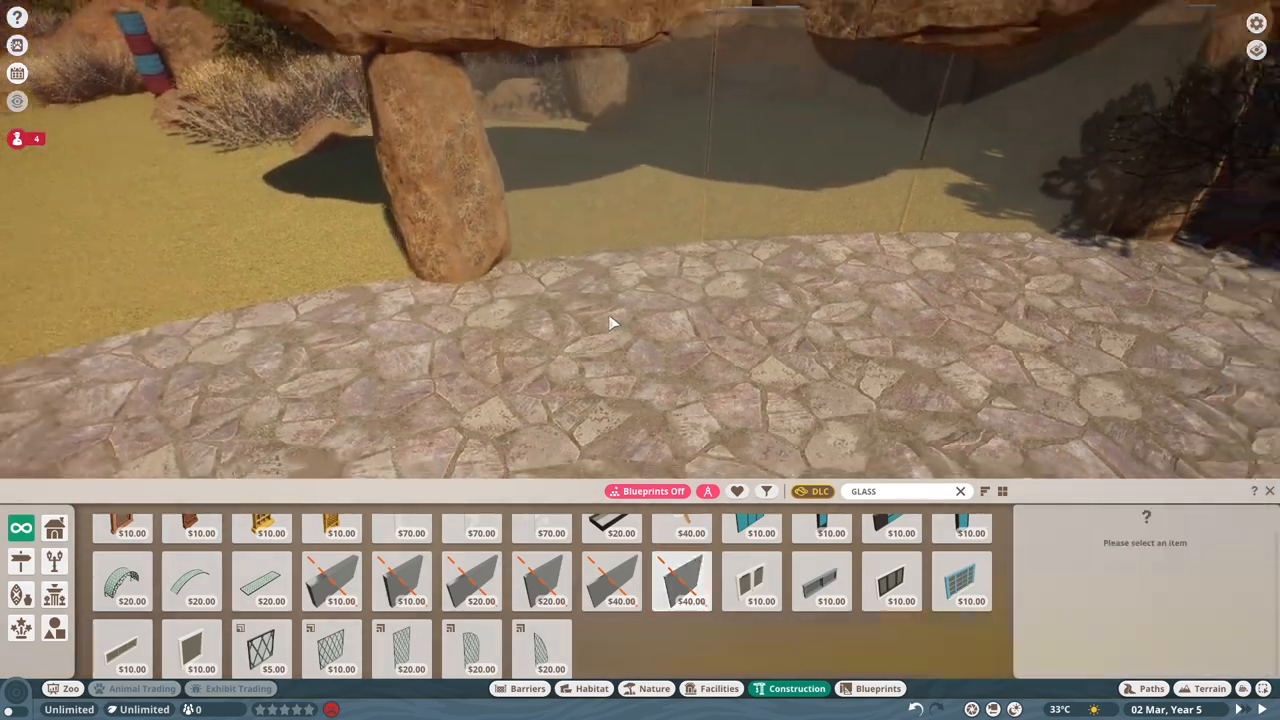
- Place One Way Glass Panel 6m x 6m sections across the opening under the rock overhang
{"action": "scroll", "scroll_direction": "down", "scroll_amount": 3}
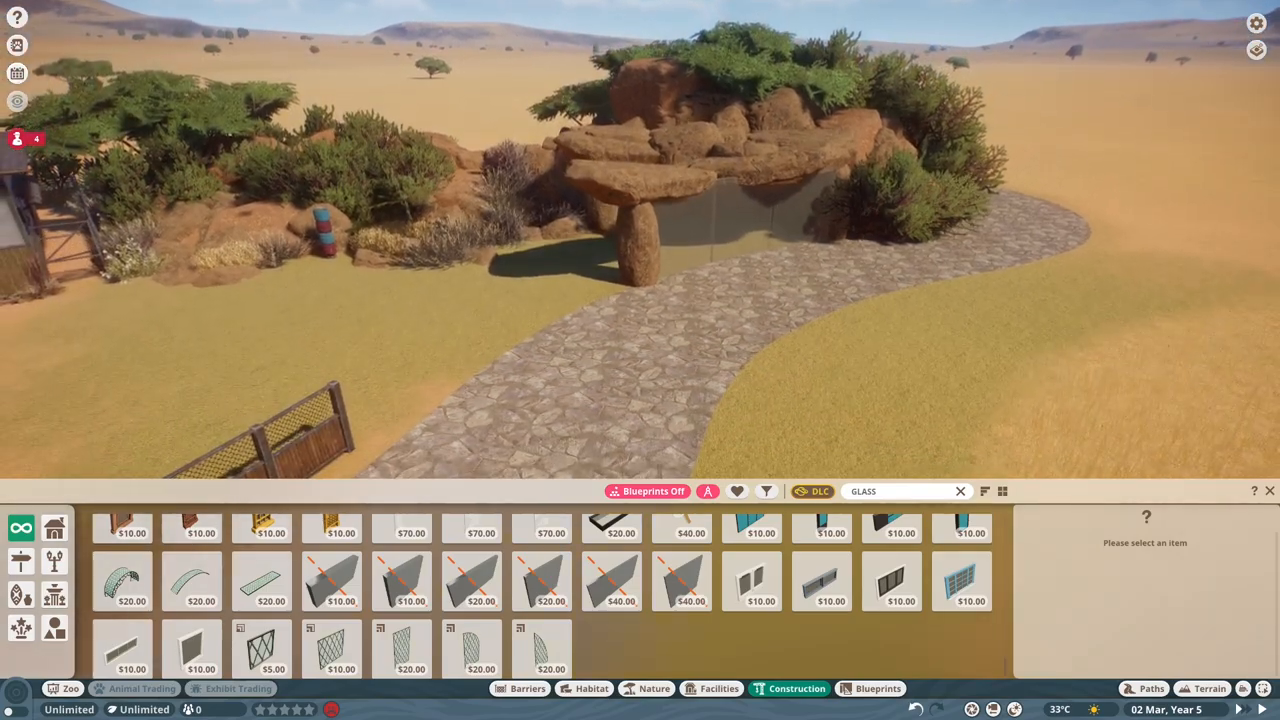